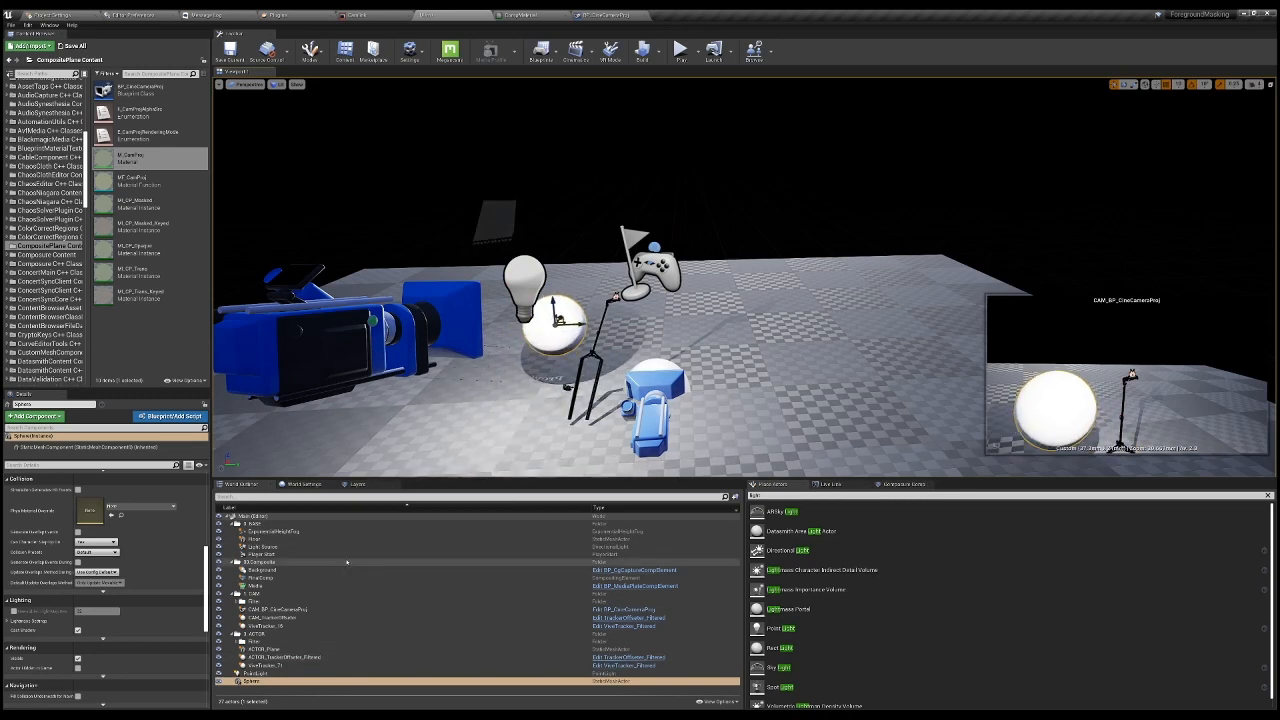
- Select the FinalComp composite element and close the cine camera's preview window
click(260, 649)
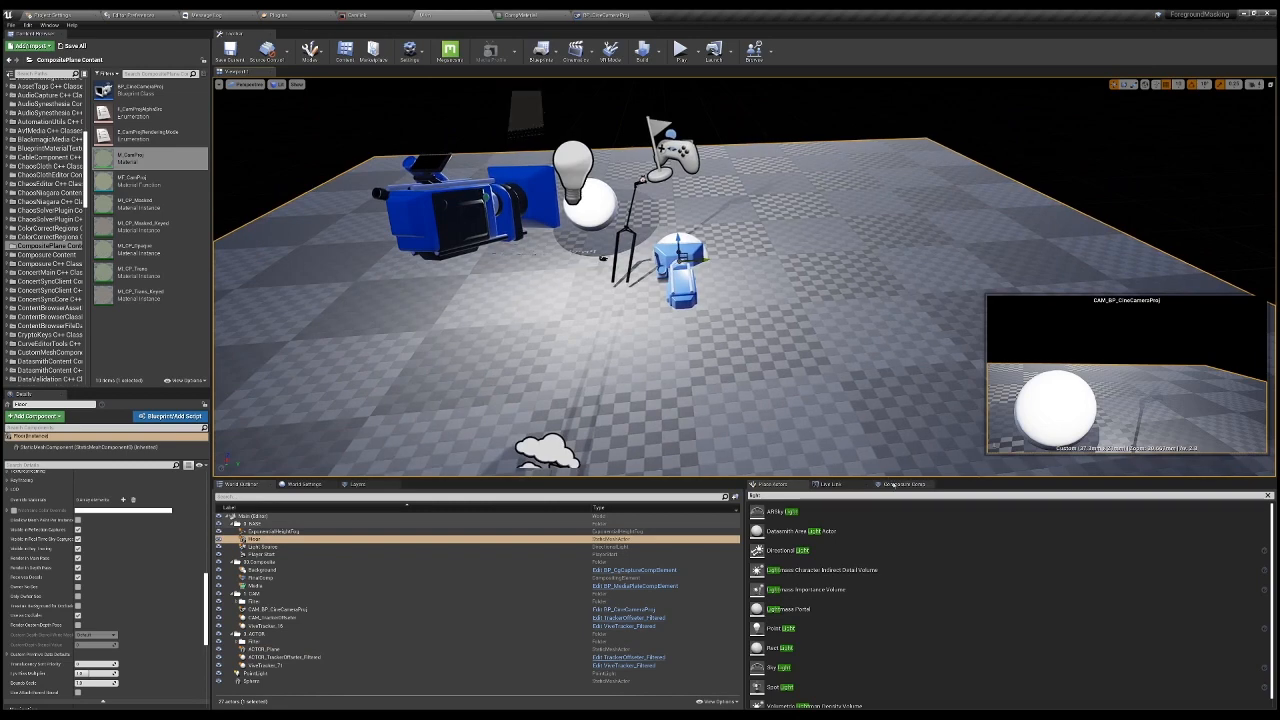
click(261, 578)
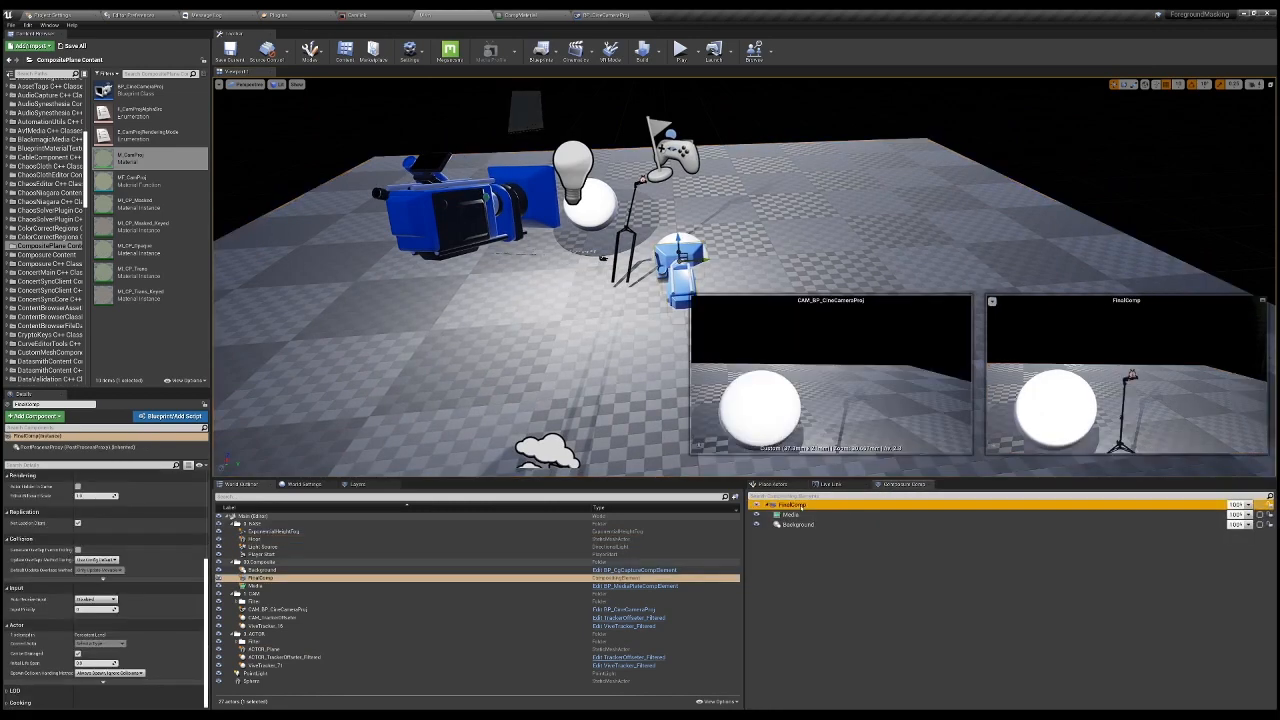
click(790, 515)
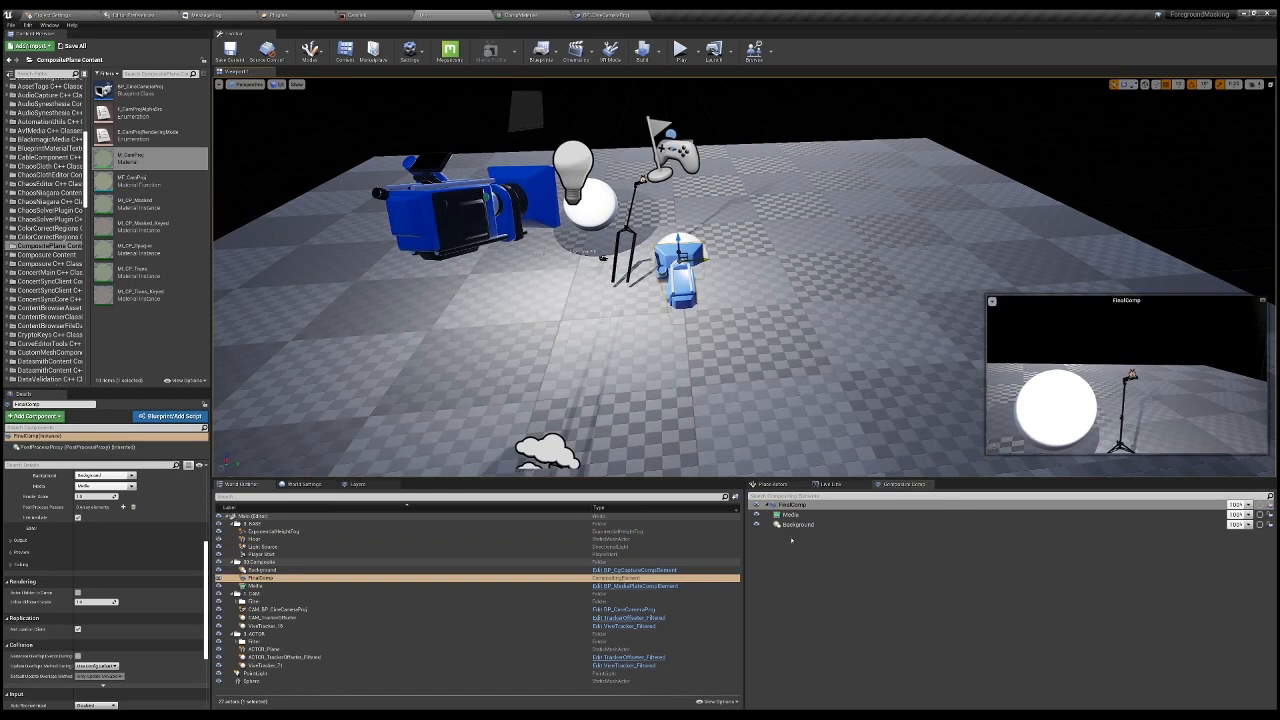
mouse_move(805, 541)
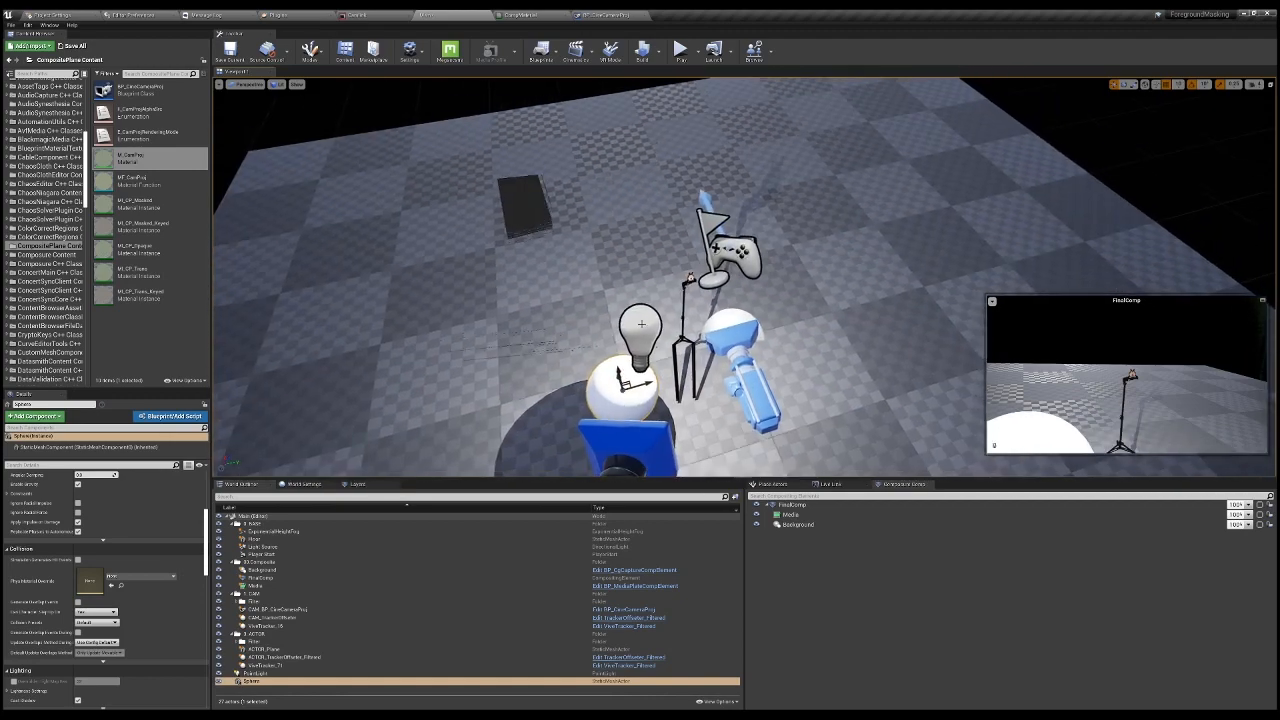
- Switch the viewport to Scene Depth view and select the camera's ViewTracker actor
click(280, 666)
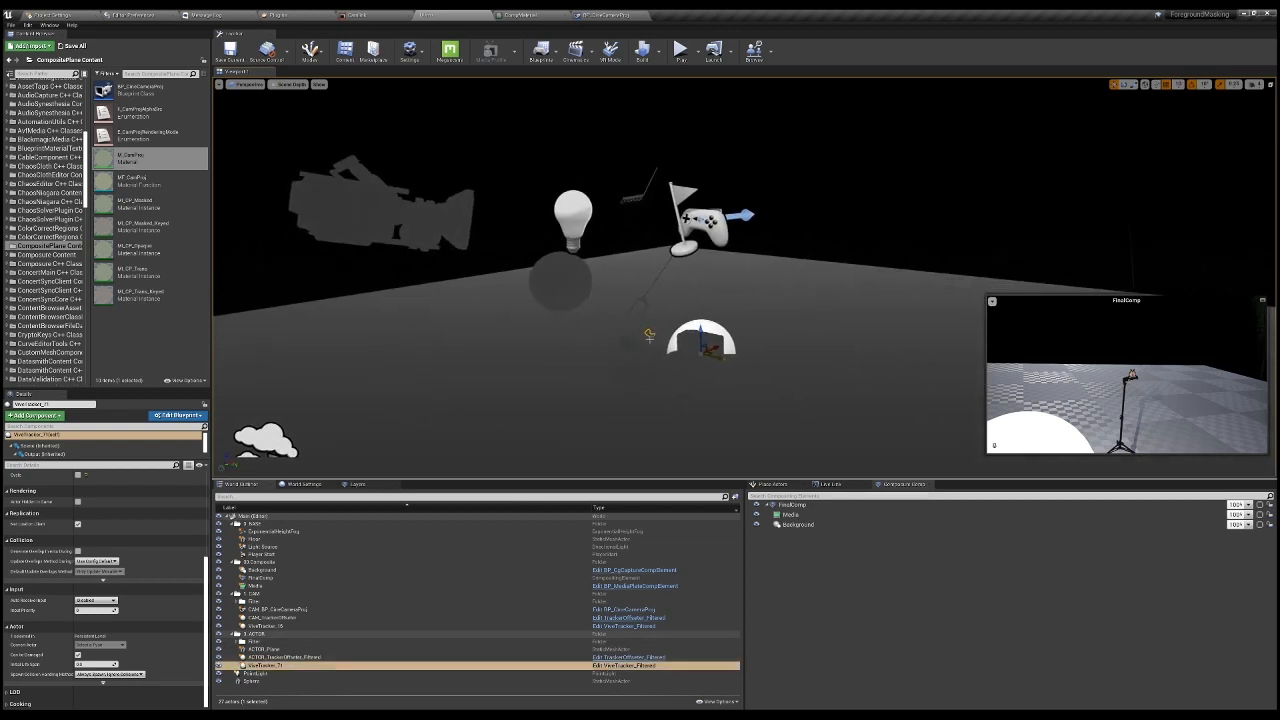
click(280, 649)
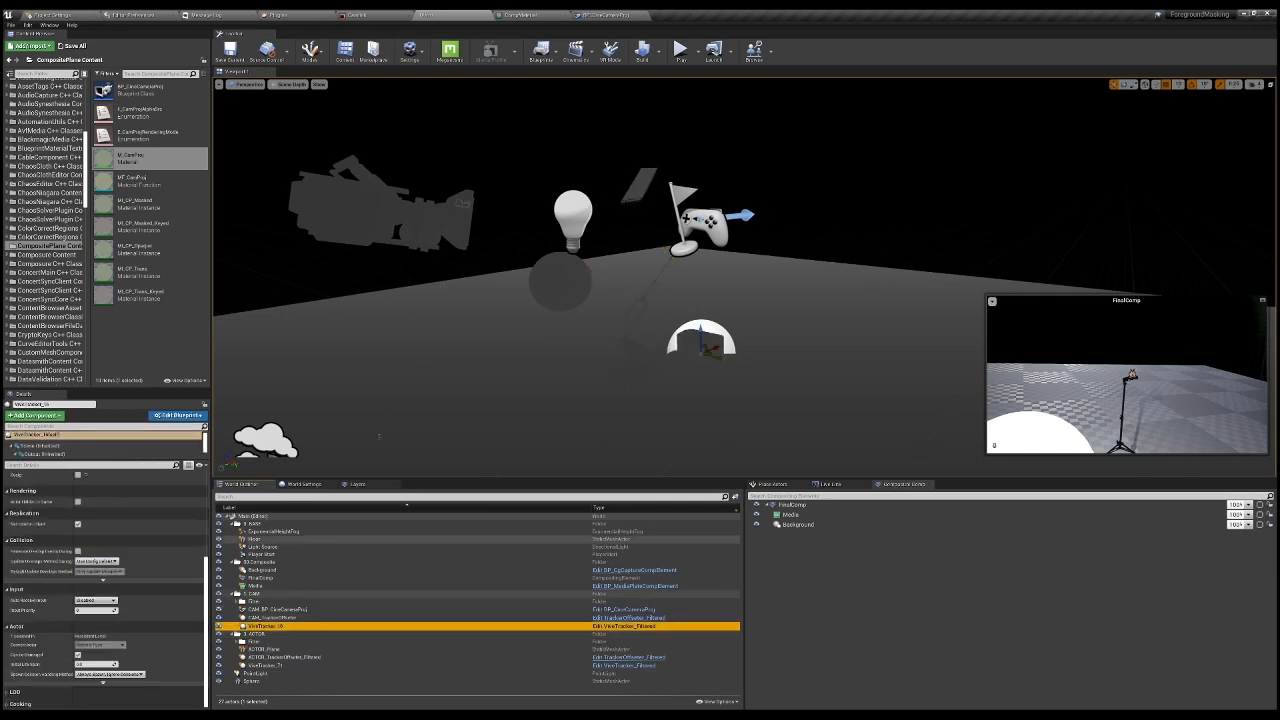
click(280, 609)
text(scene)
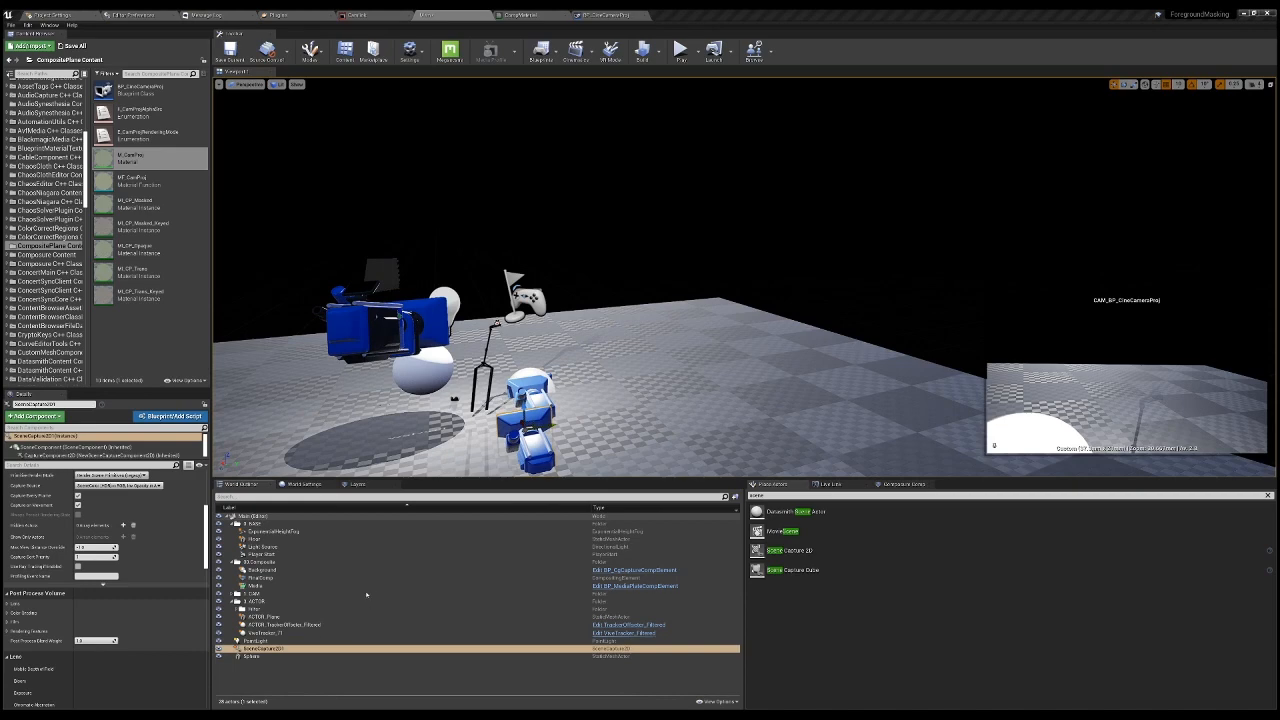
- Rename the new Scene Capture 2D actor SceneDepthCapture and file it under a CAPTURE folder
click(263, 648)
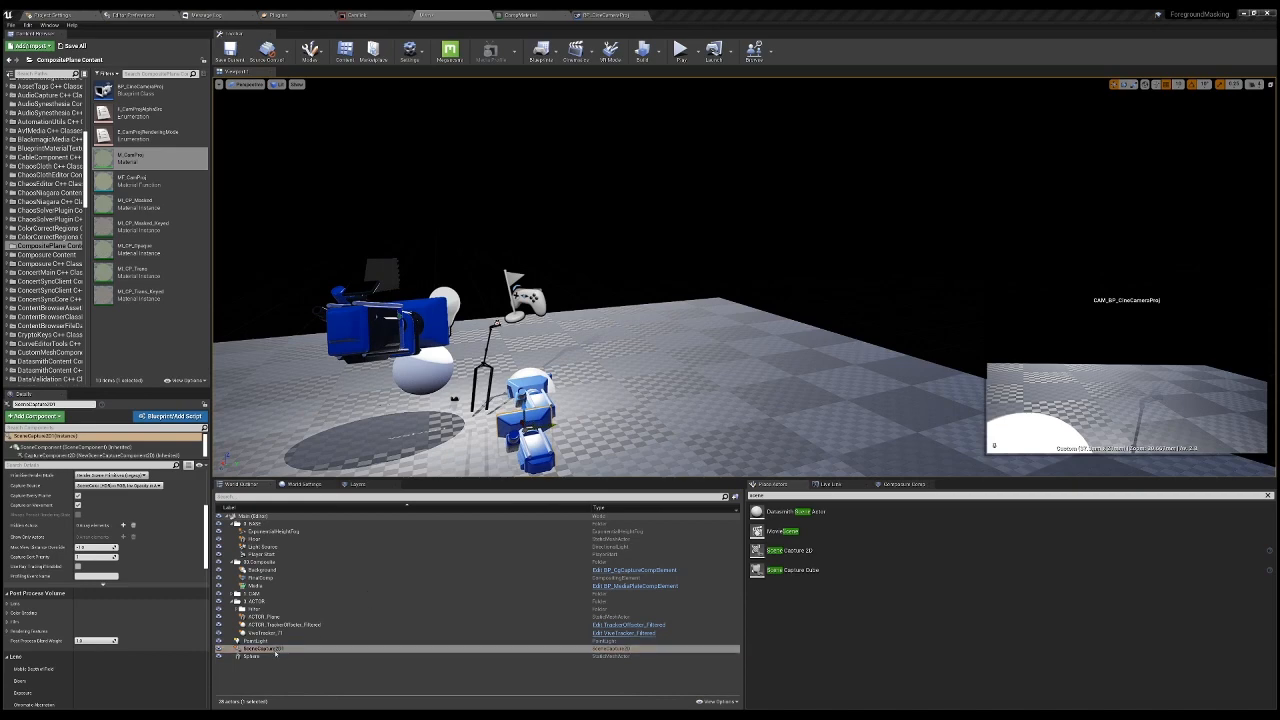
click(262, 648)
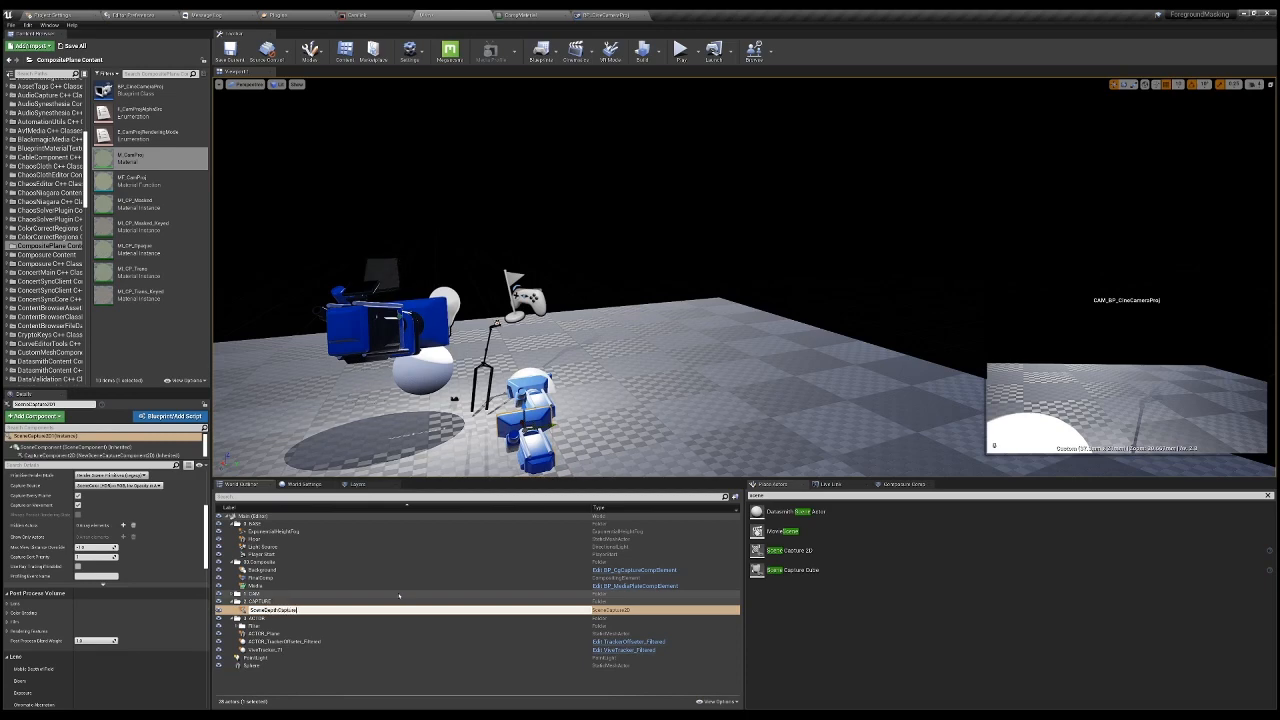
click(272, 610)
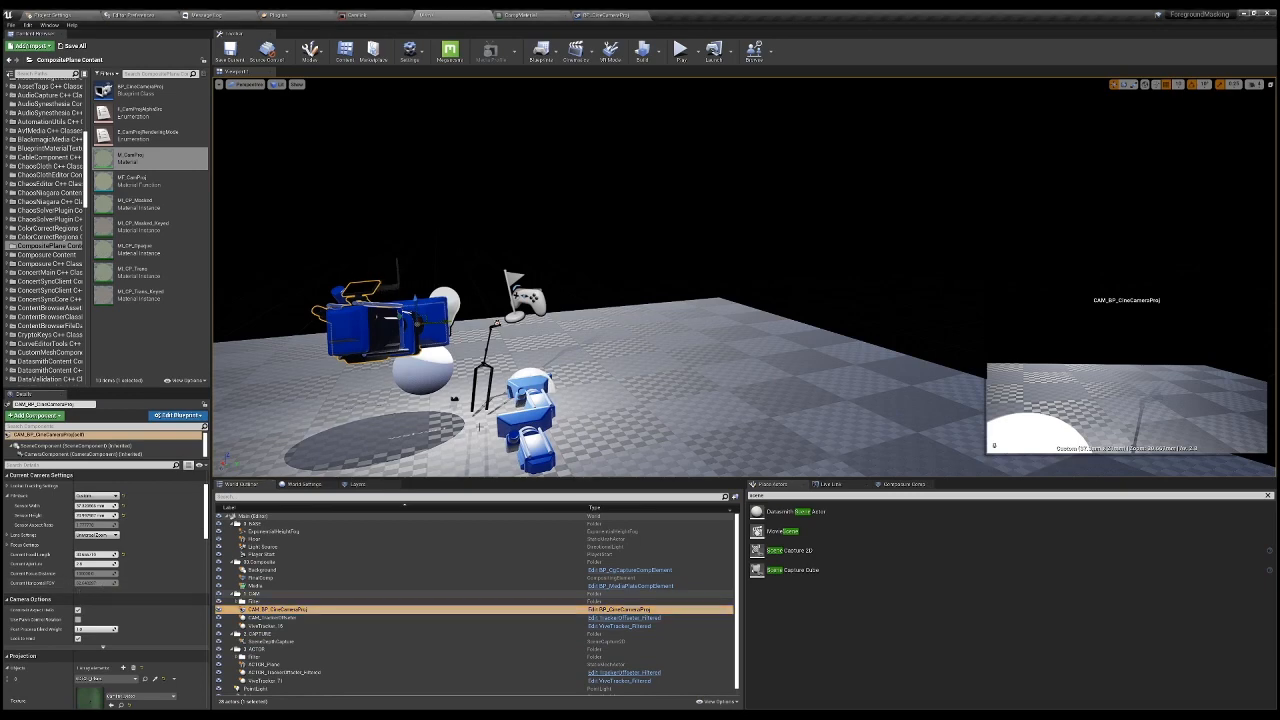
- Select the cine camera actor to place SceneDepthCapture rendering into RT_Depth beside it
click(280, 633)
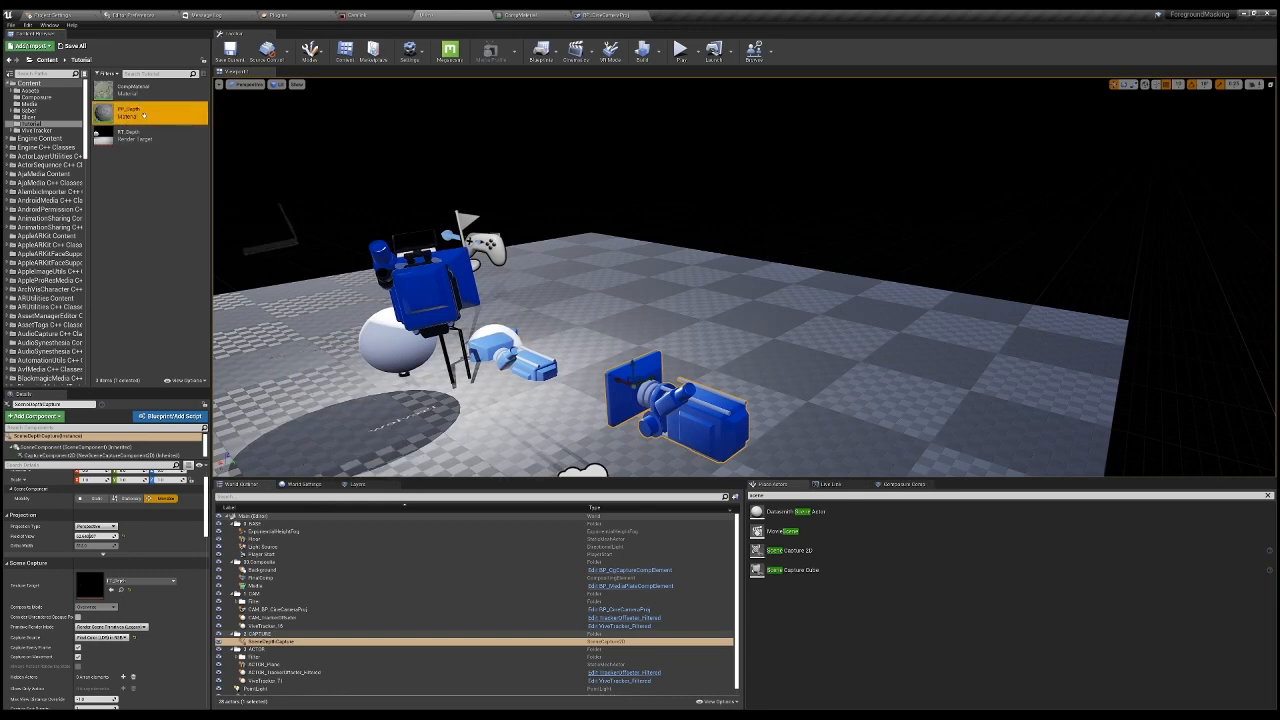
- In PP_Depth, wire SceneTexture, Distance, Black and White constants through If into Emissive Color
double_click(125, 112)
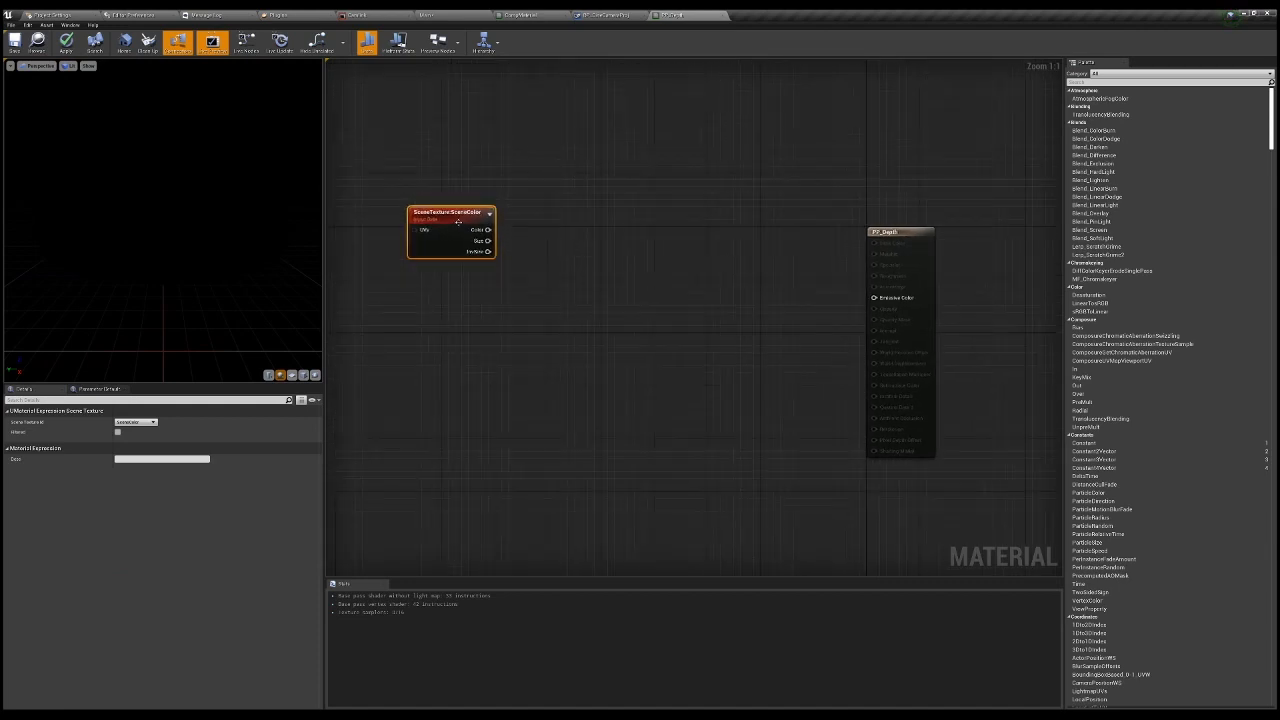
drag(489, 230, 552, 290)
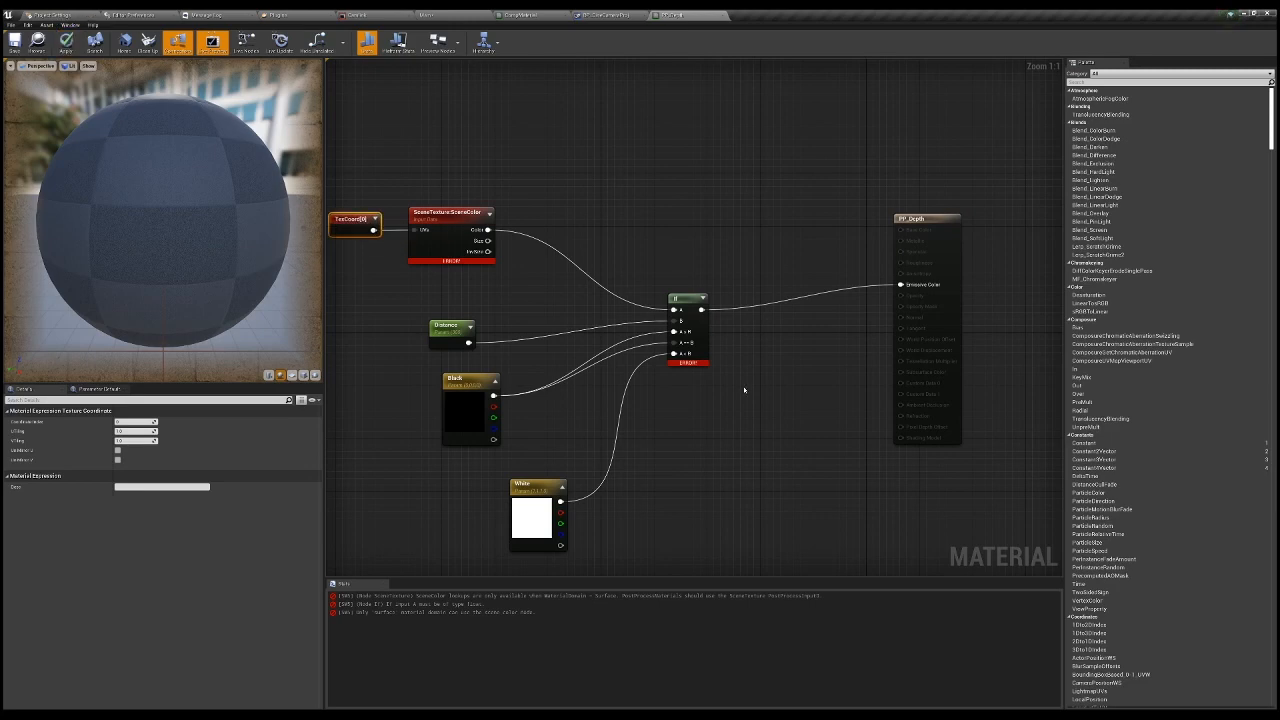
mouse_move(688, 603)
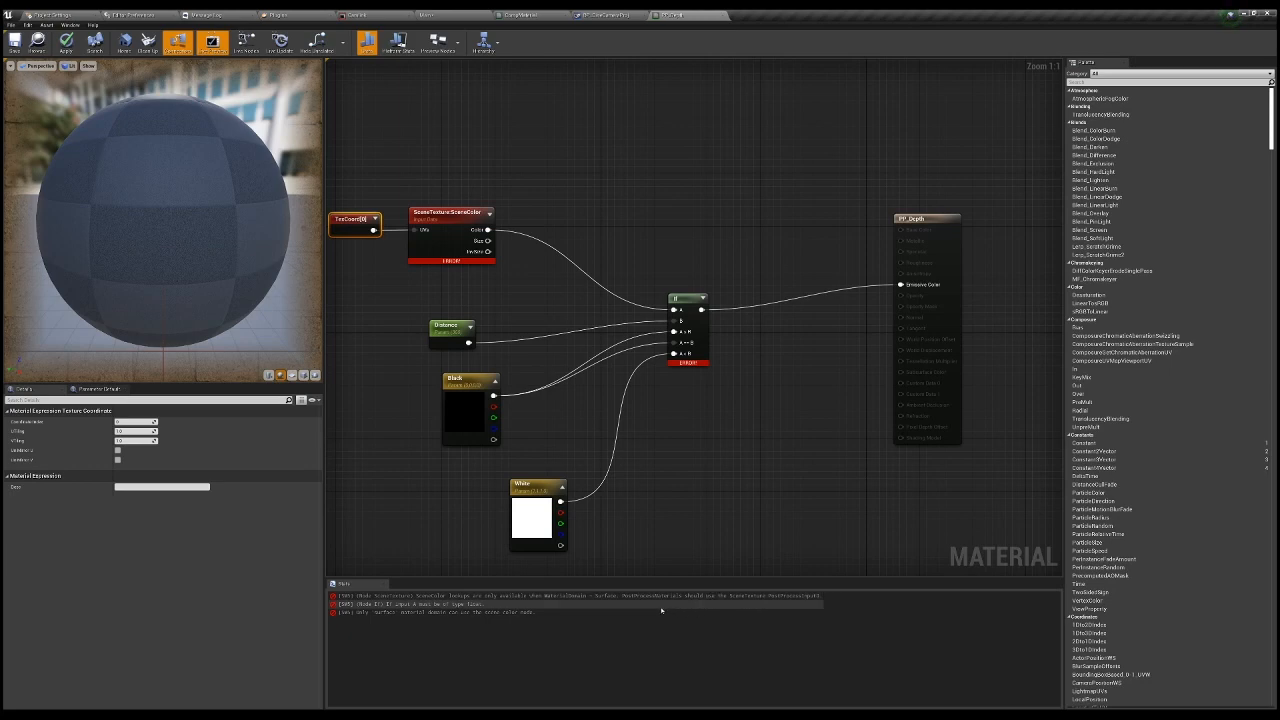
mouse_move(540, 439)
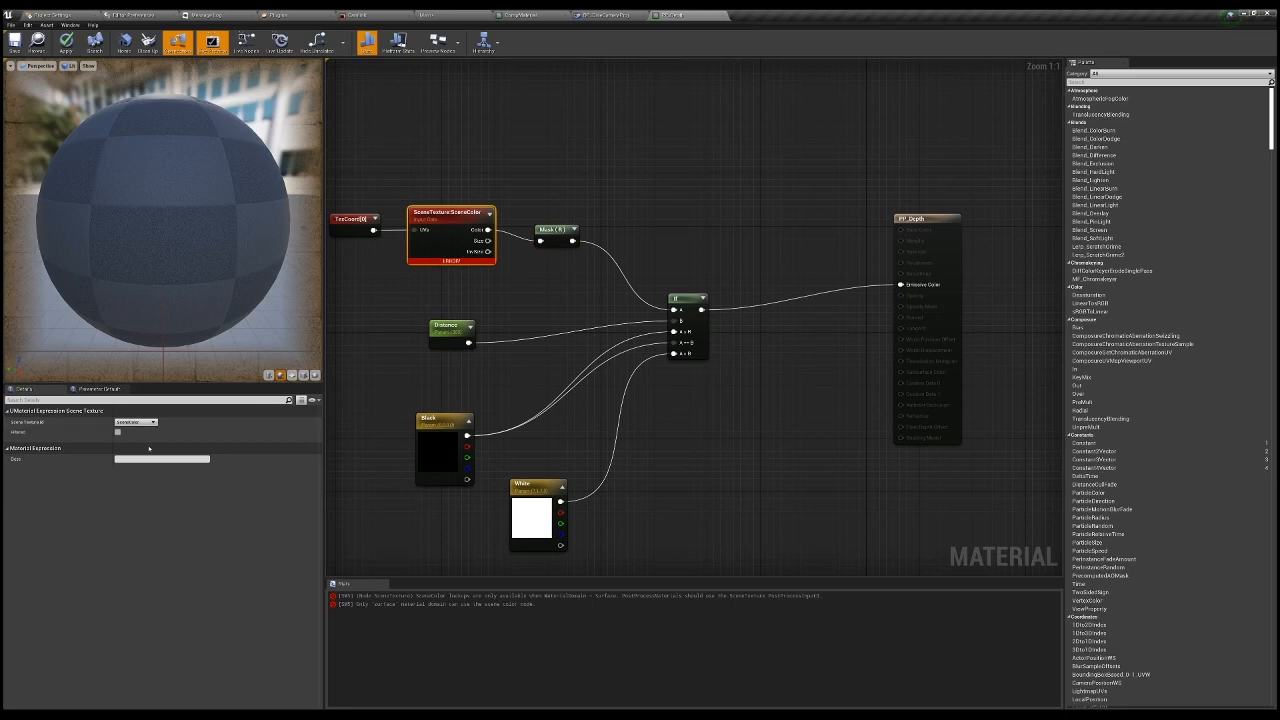
- Insert a red-channel ComponentMask between SceneTexture Color and the If node's A input
click(135, 421)
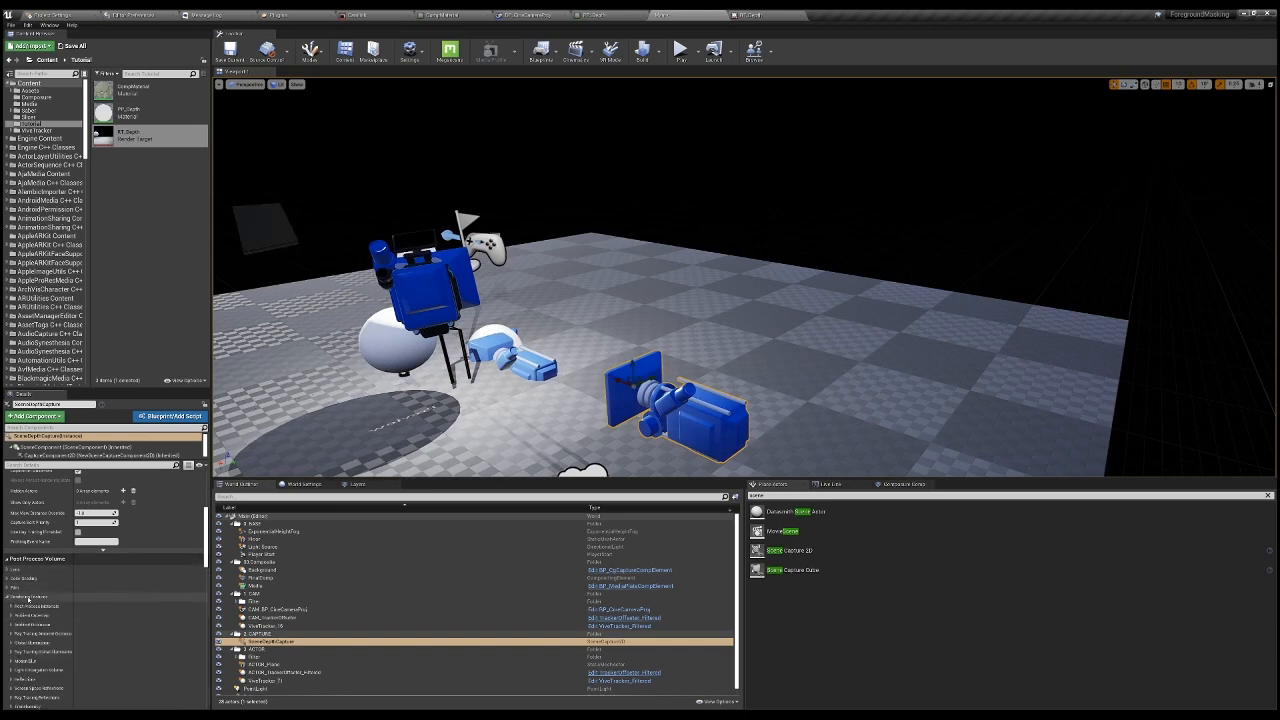
- Add a Post Process Materials element to SceneDepthCapture and assign PP_Depth
click(280, 641)
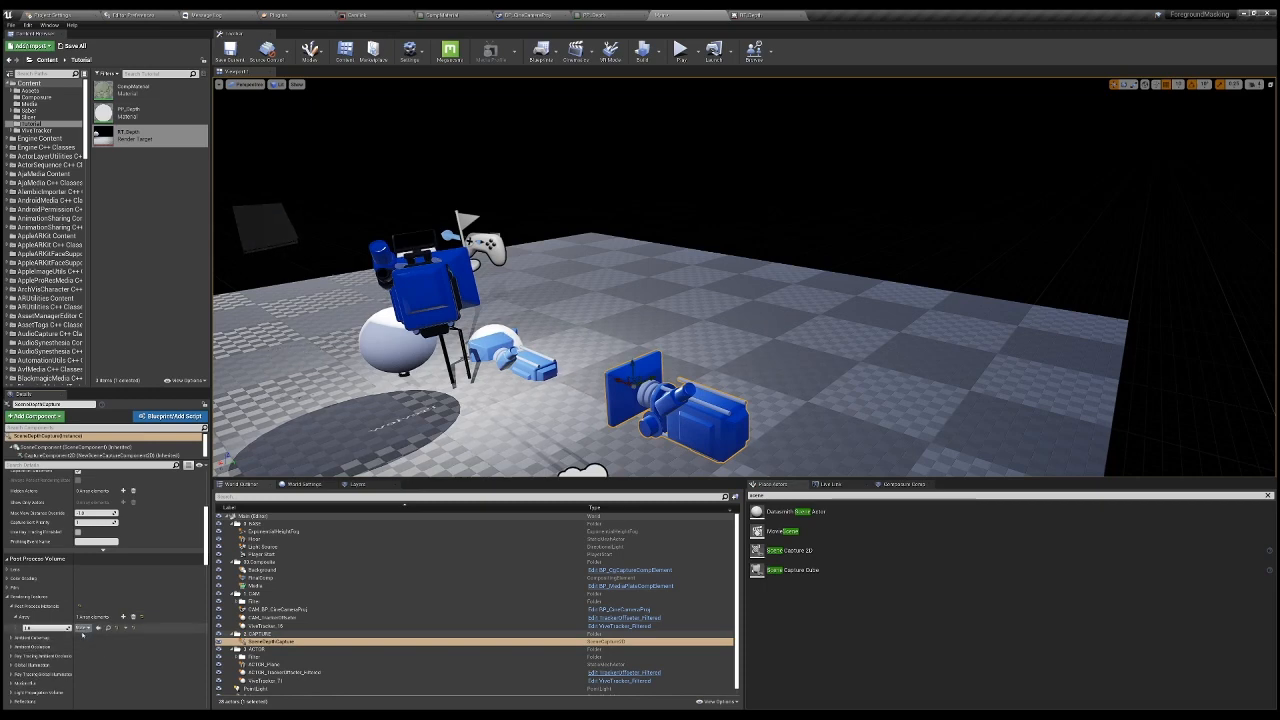
click(130, 112)
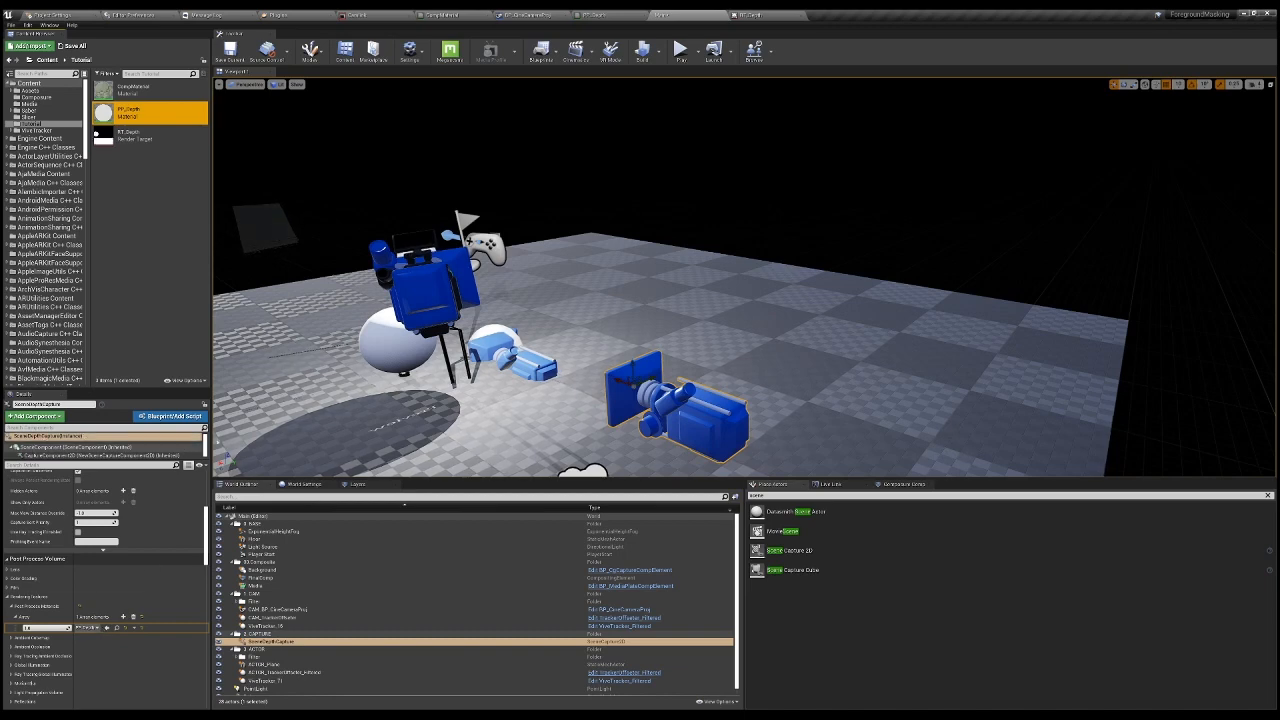
- Preview RT_Depth to confirm the black-and-white depth silhouette, then return to the level
click(229, 51)
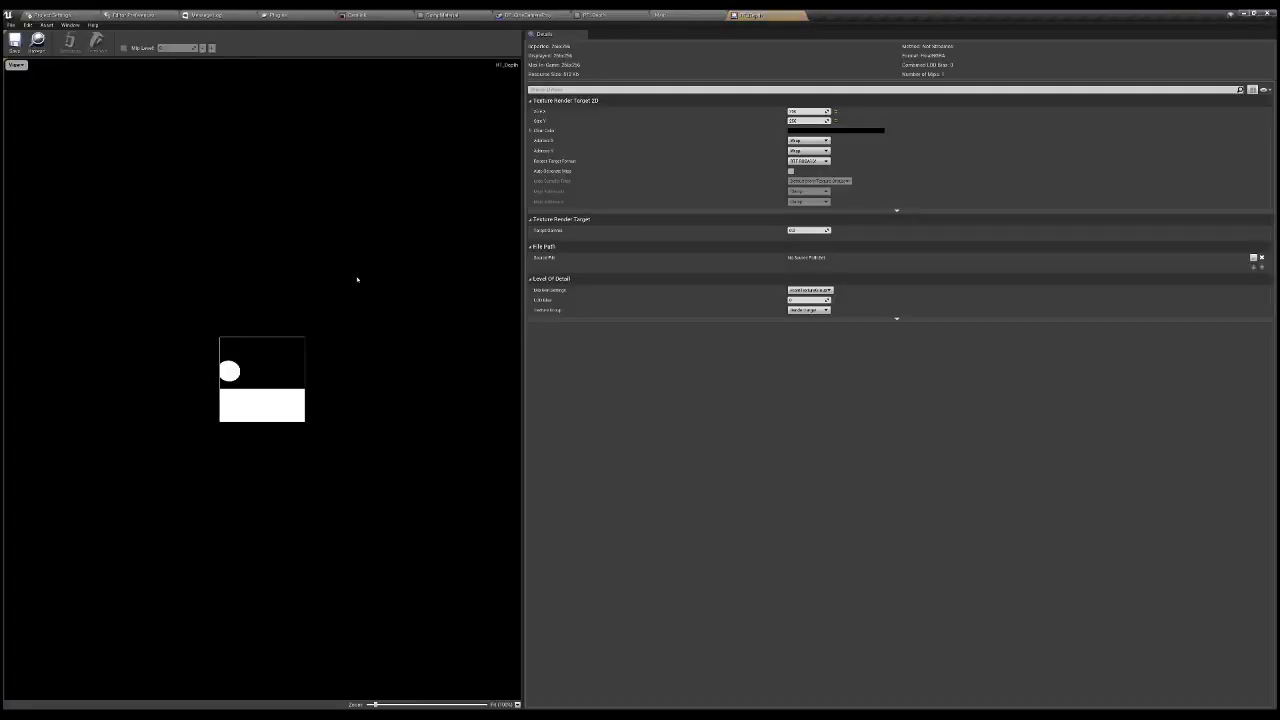
mouse_move(321, 367)
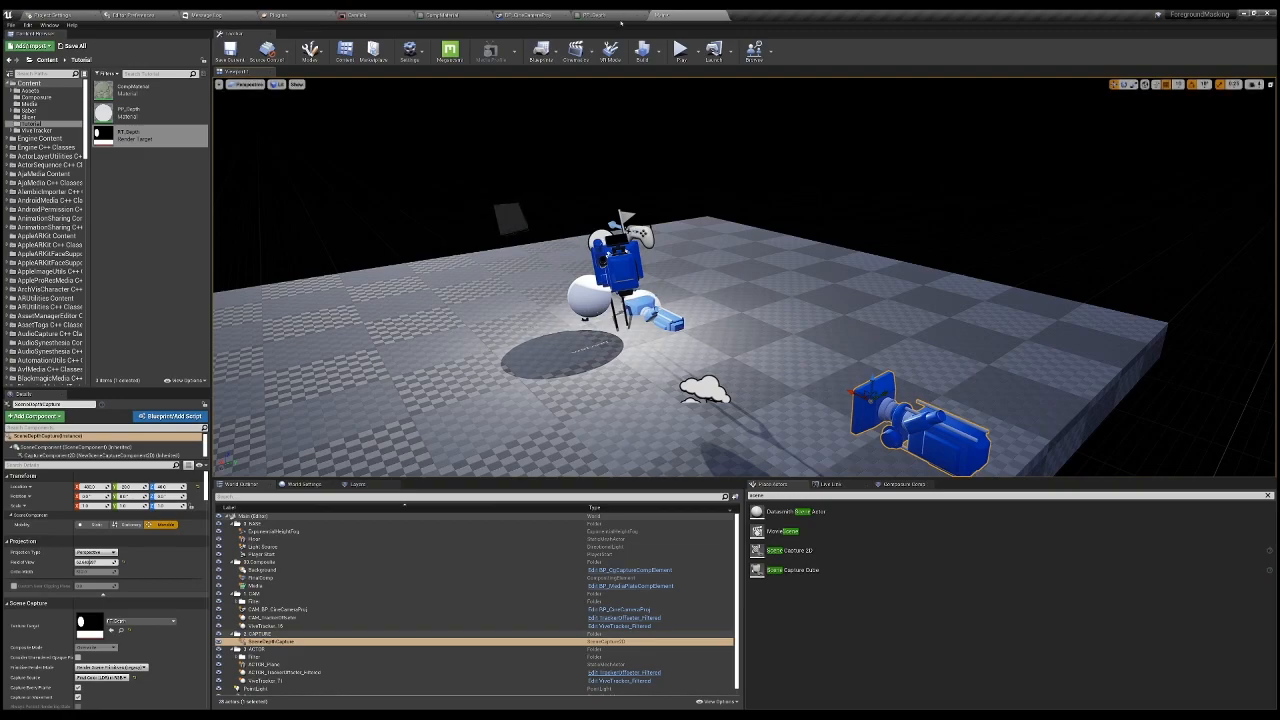
- Browse to the ViveTracker filter folder in the Content Browser
click(608, 14)
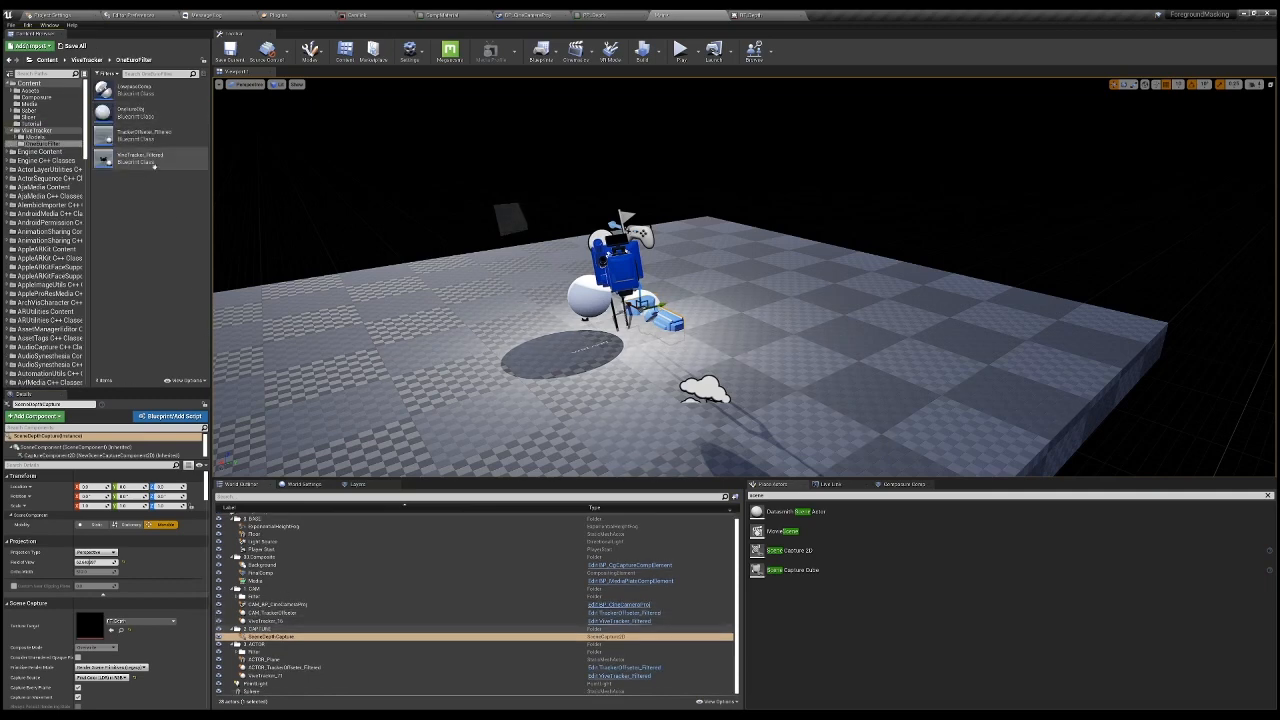
- Add CAPTURE_TrackerOffsetter_Filtered and rename the depth capture CAPTURE_SceneDepthCapture in CAPTURE
click(150, 158)
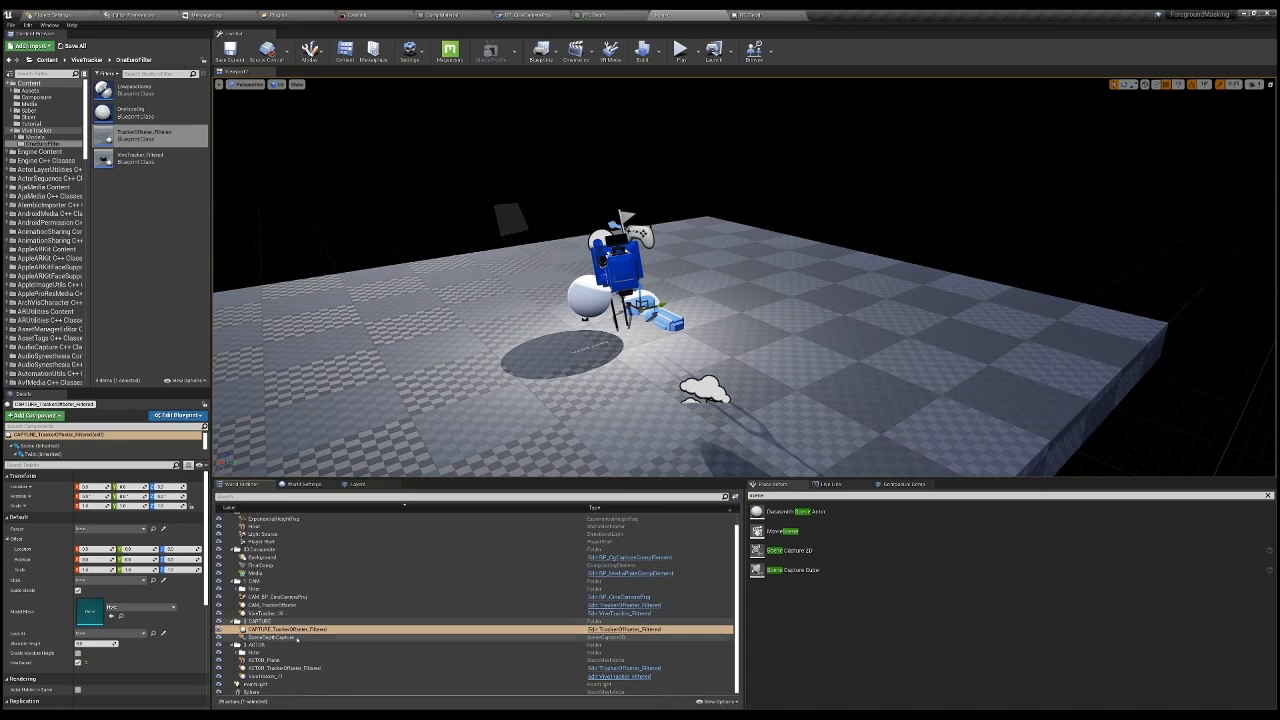
click(275, 638)
text(CAPTURE_)
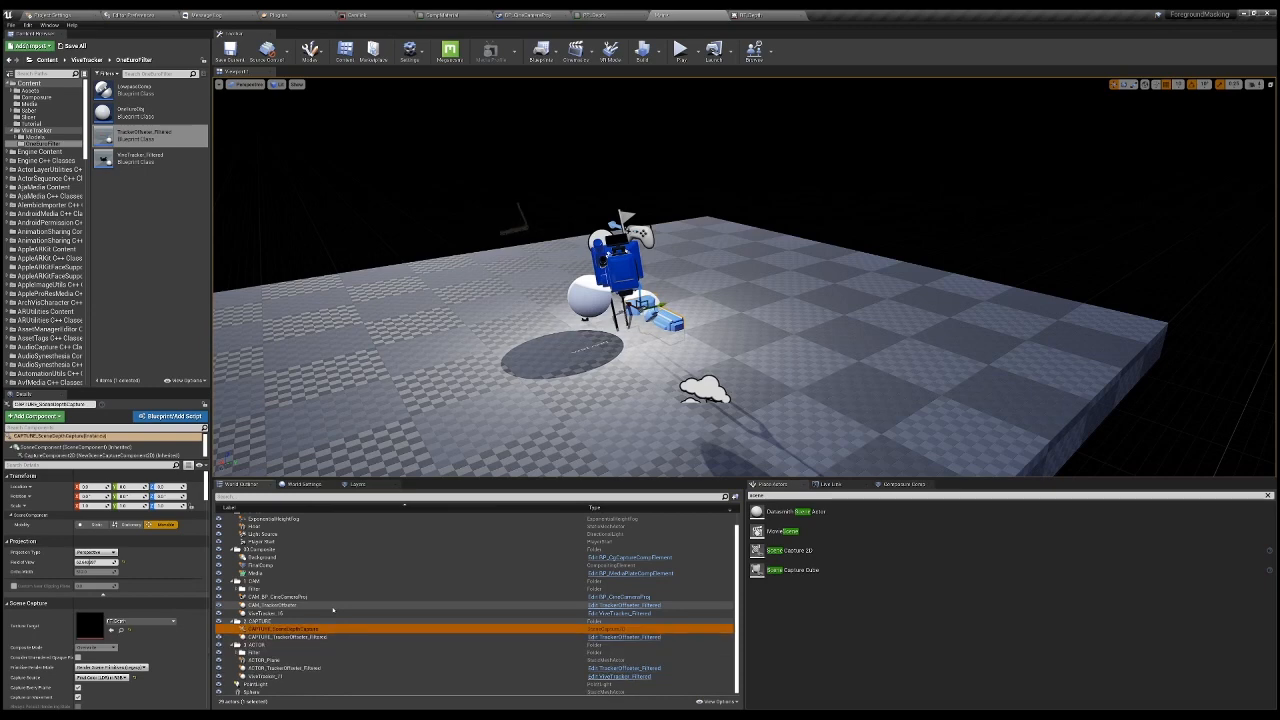
- Copy CAM_TrackerOffsetter's location and rotation onto CAPTURE_SceneDepthCapture
click(280, 637)
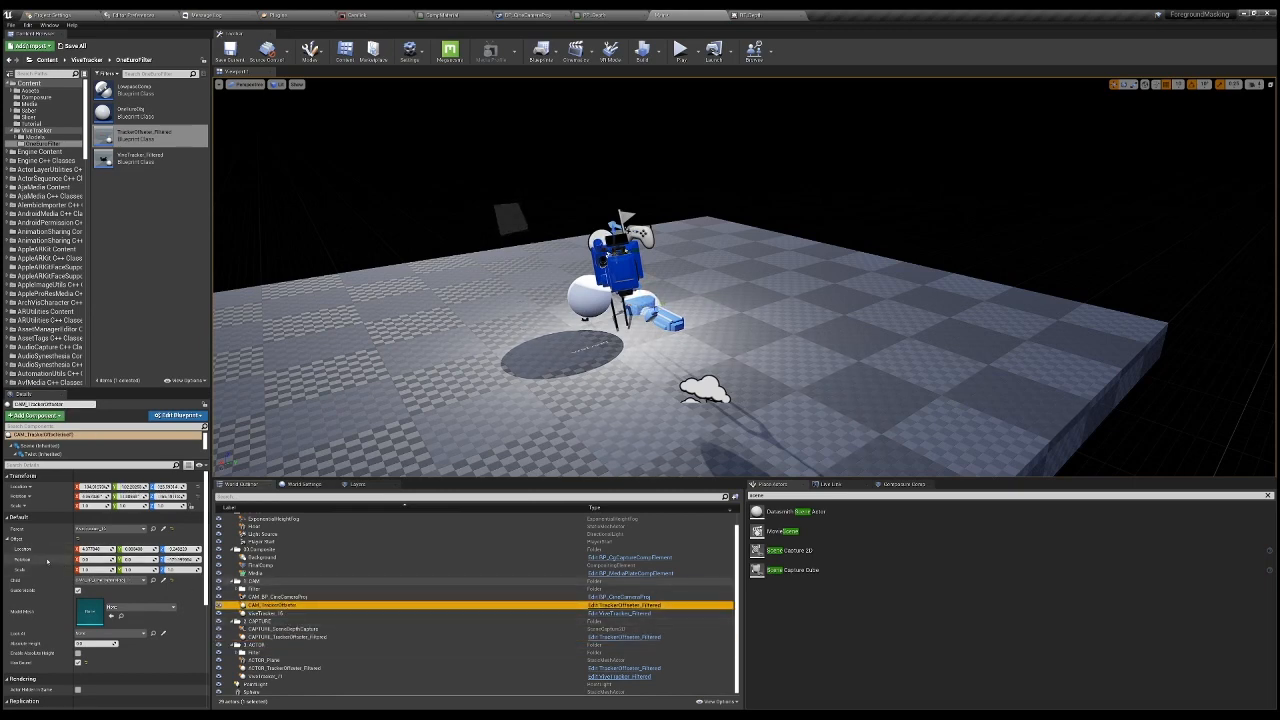
click(300, 636)
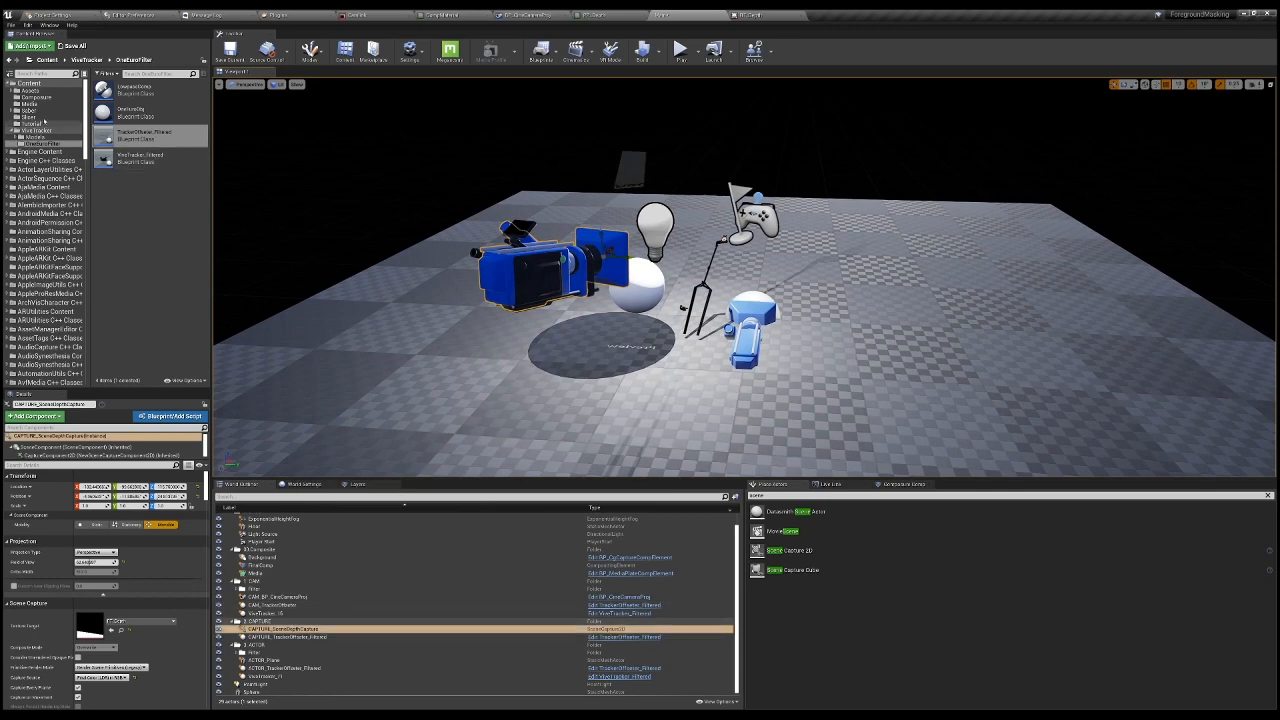
- Browse back to the Tutorial folder containing PP_Depth and RT_Depth
click(40, 123)
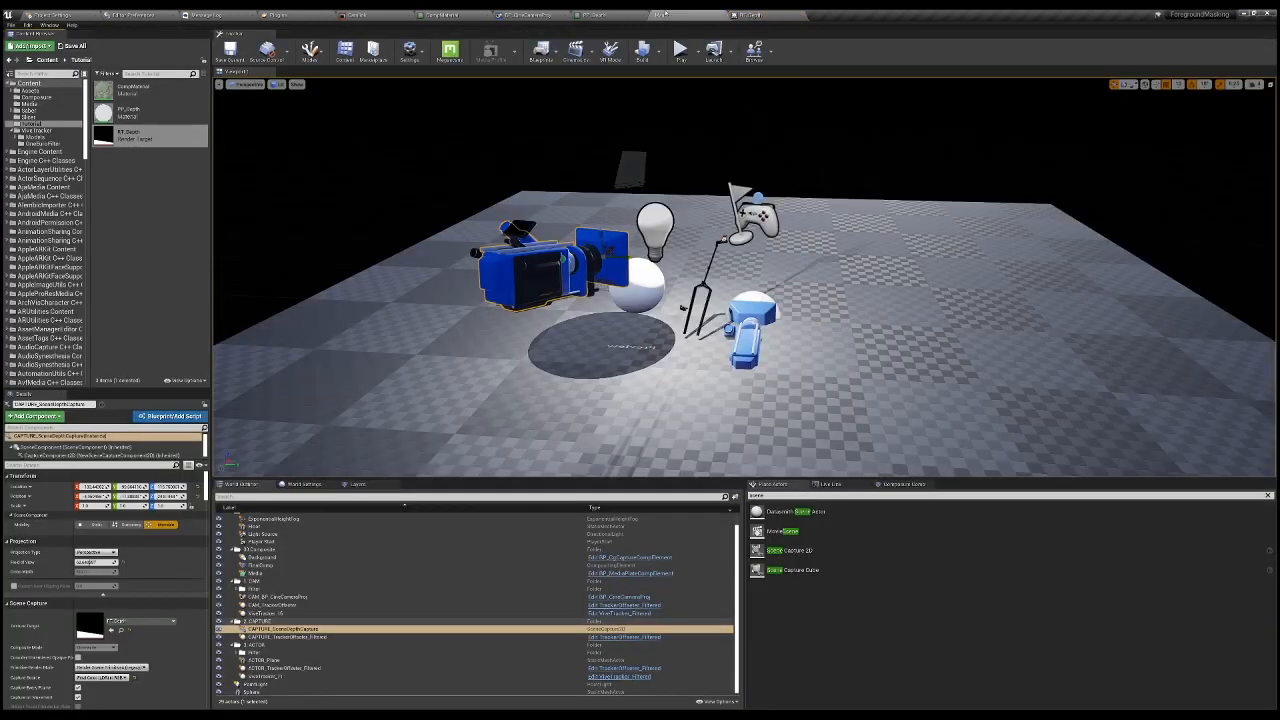
mouse_move(650, 287)
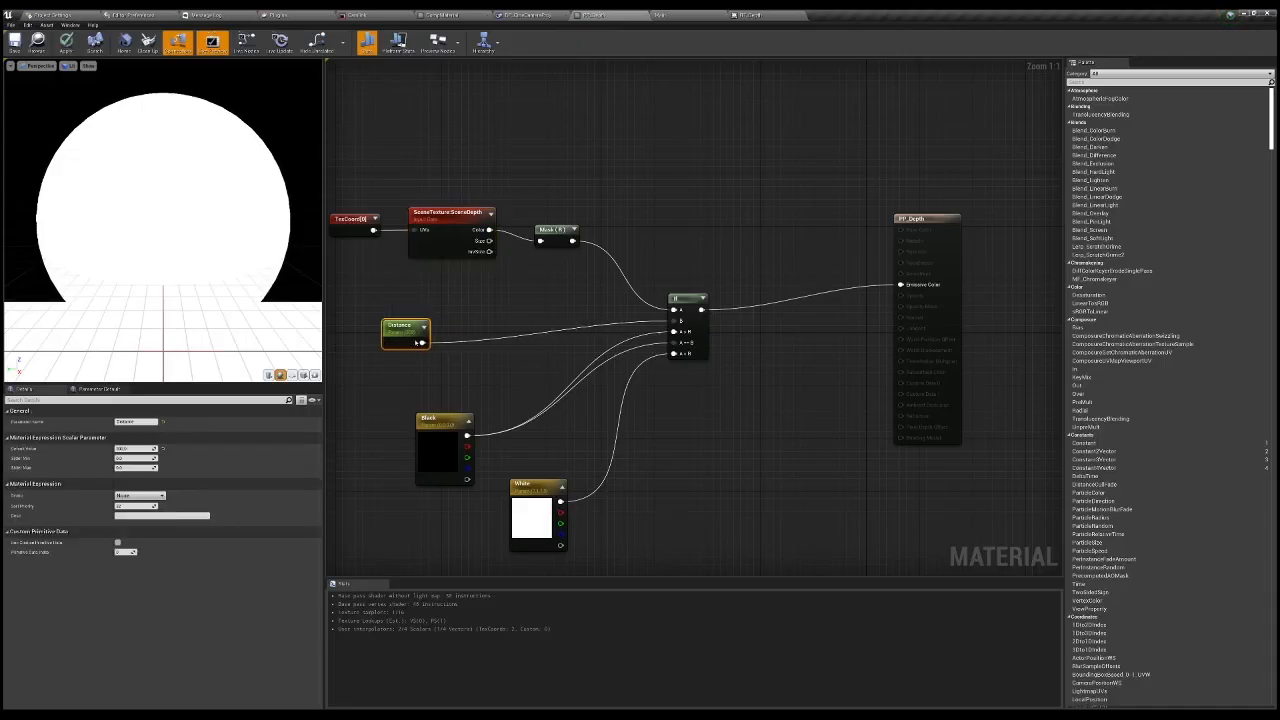
- Nudge the Distance parameter node in the PP_Depth graph
drag(405, 332, 432, 335)
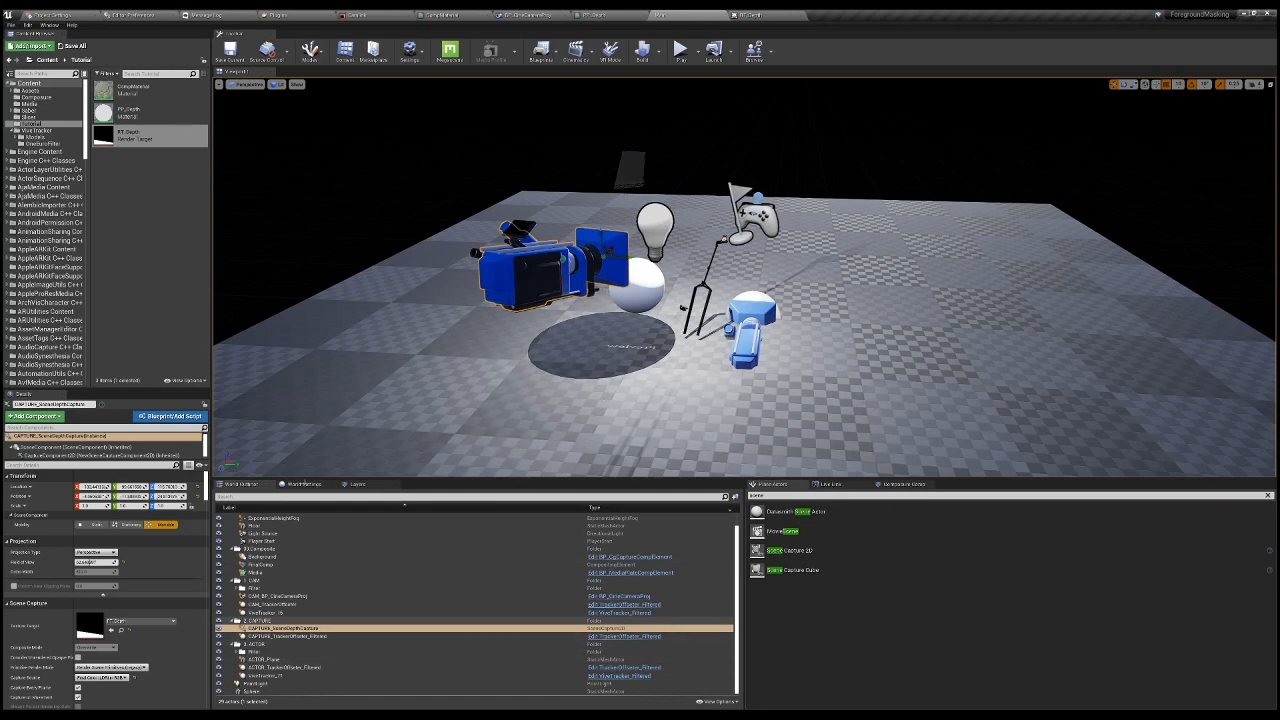
- Add a Material Parameter Collection to the Tutorial folder and open it
click(261, 533)
text(DepthParams)
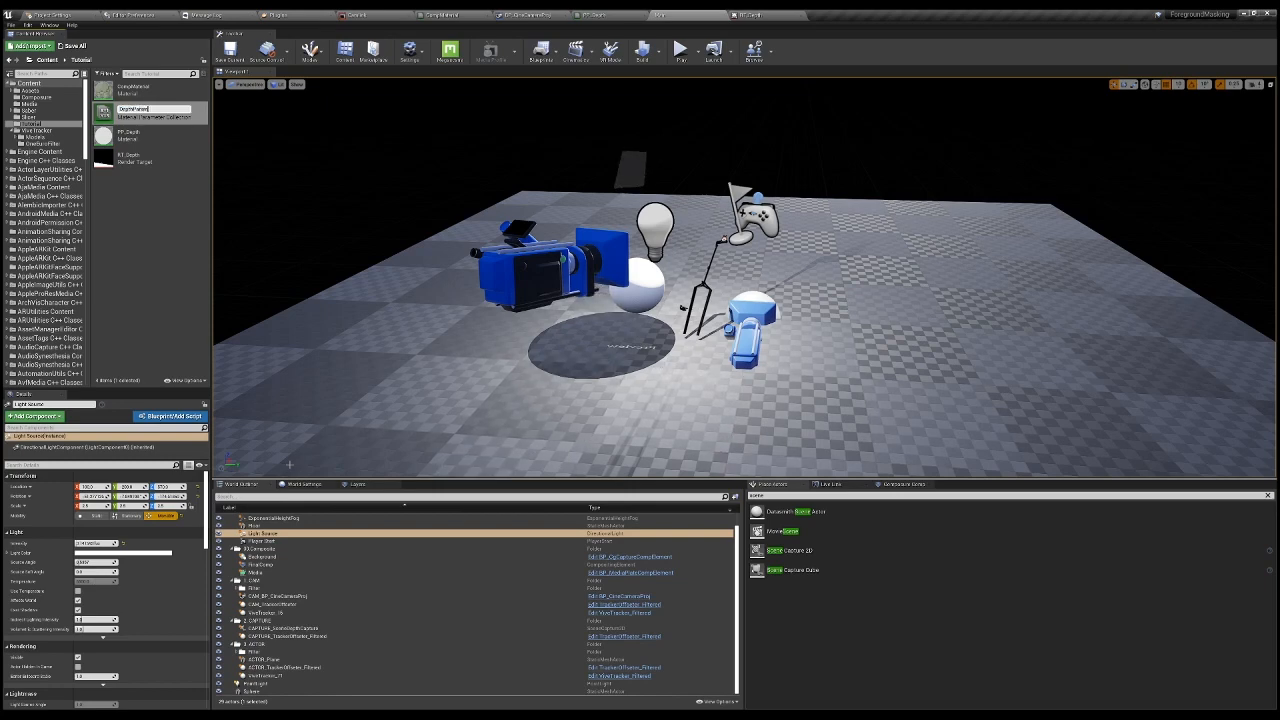
click(150, 108)
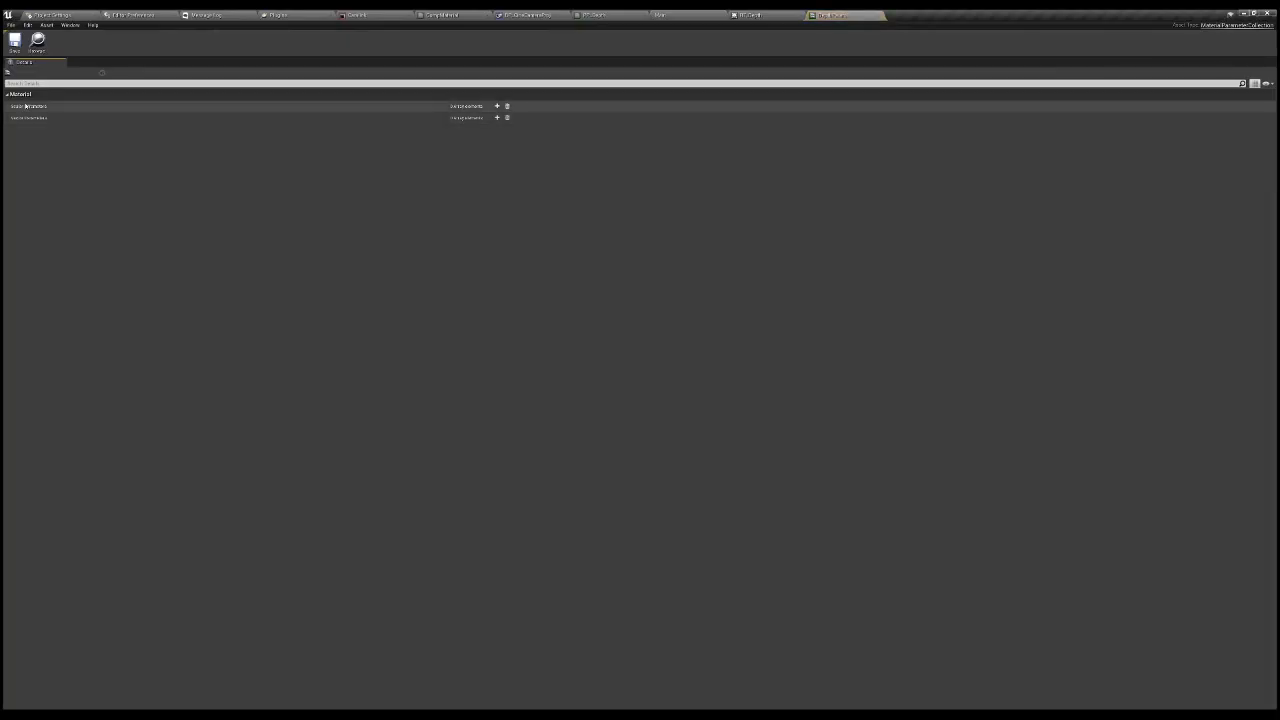
- Add a scalar parameter to the collection and return to the PP_Depth graph
click(497, 106)
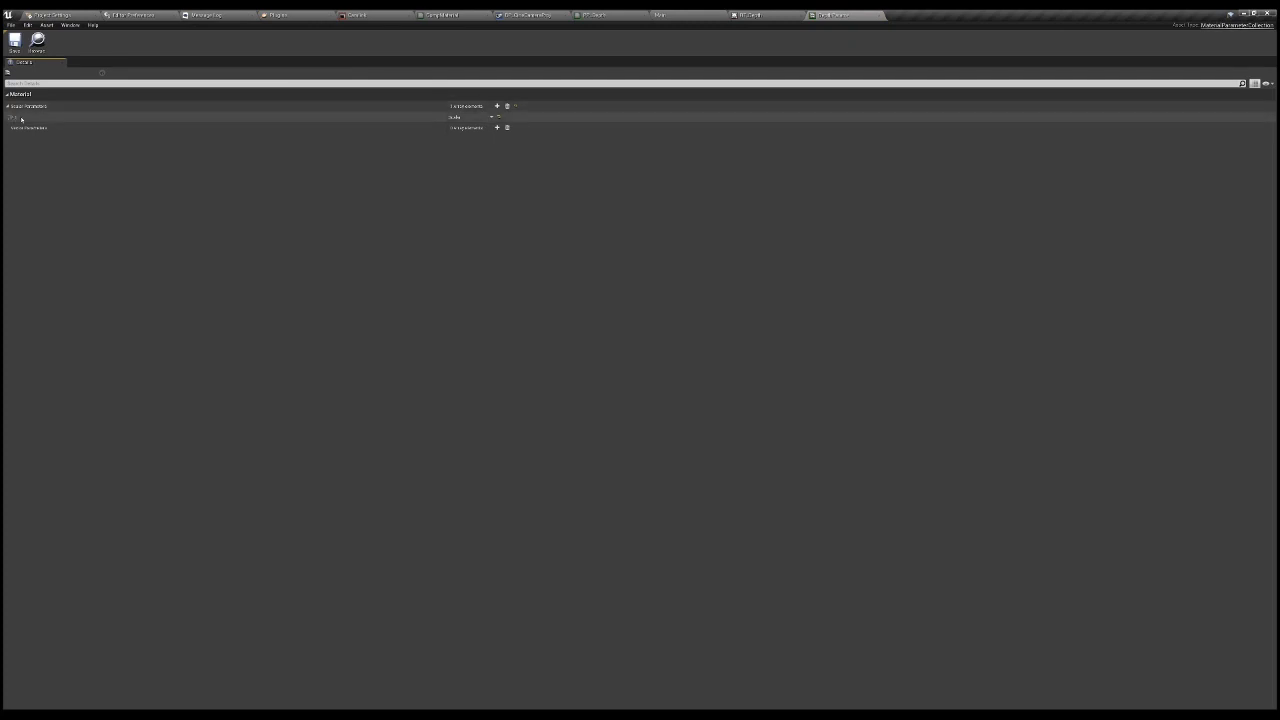
click(9, 117)
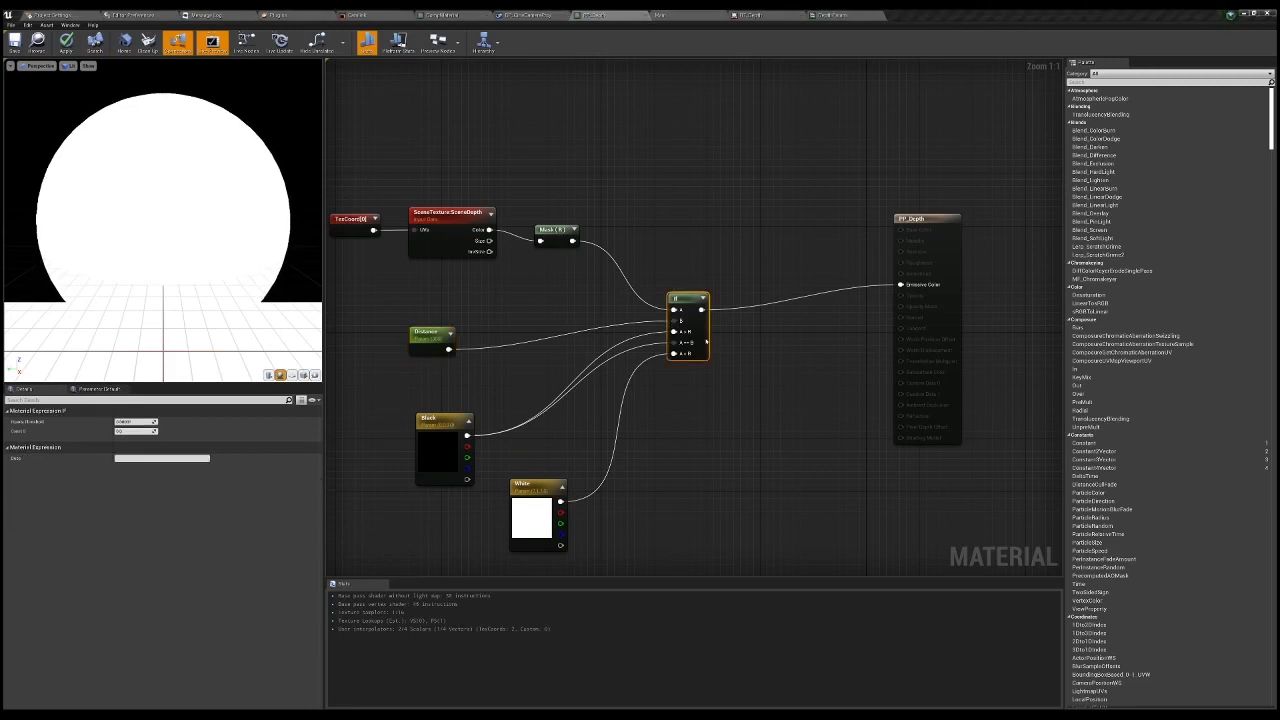
- Set the Distance node's Collection to DepthParams with the new scalar parameter
click(431, 338)
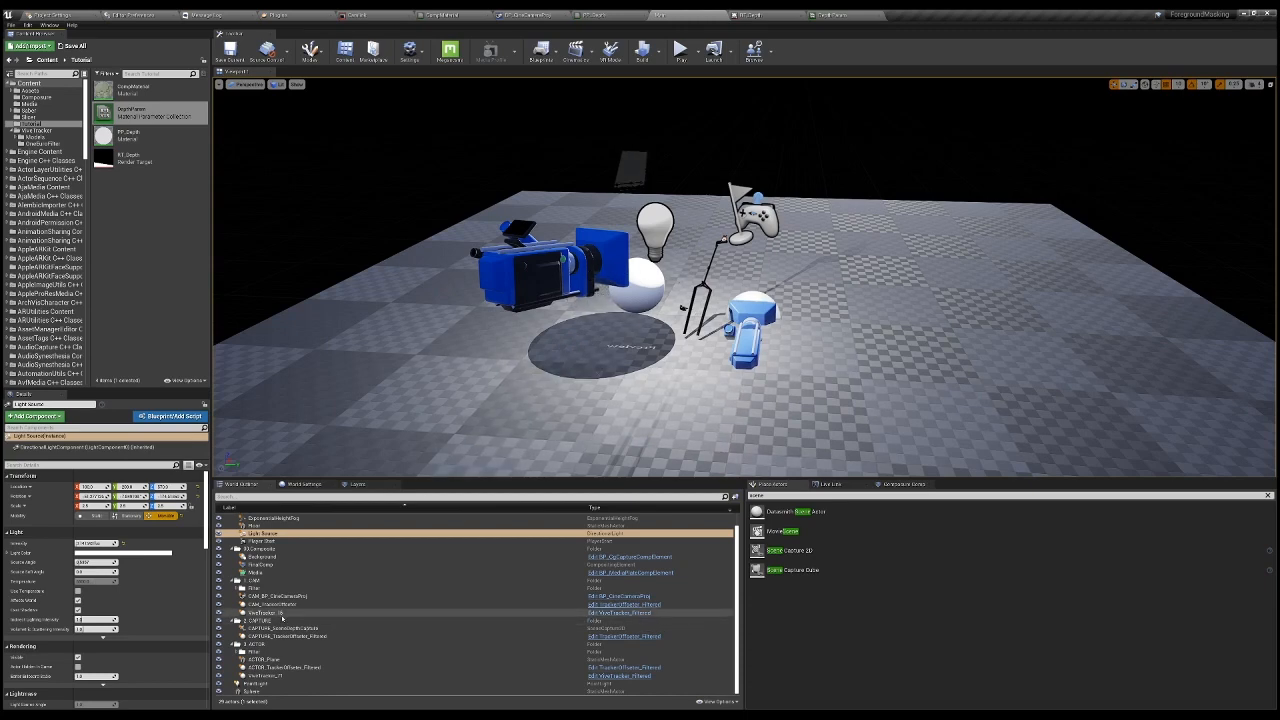
- Select ACTOR_Plane and CAPTURE_SceneDepthCapture in the Outliner, then reopen the Level Blueprint
click(264, 658)
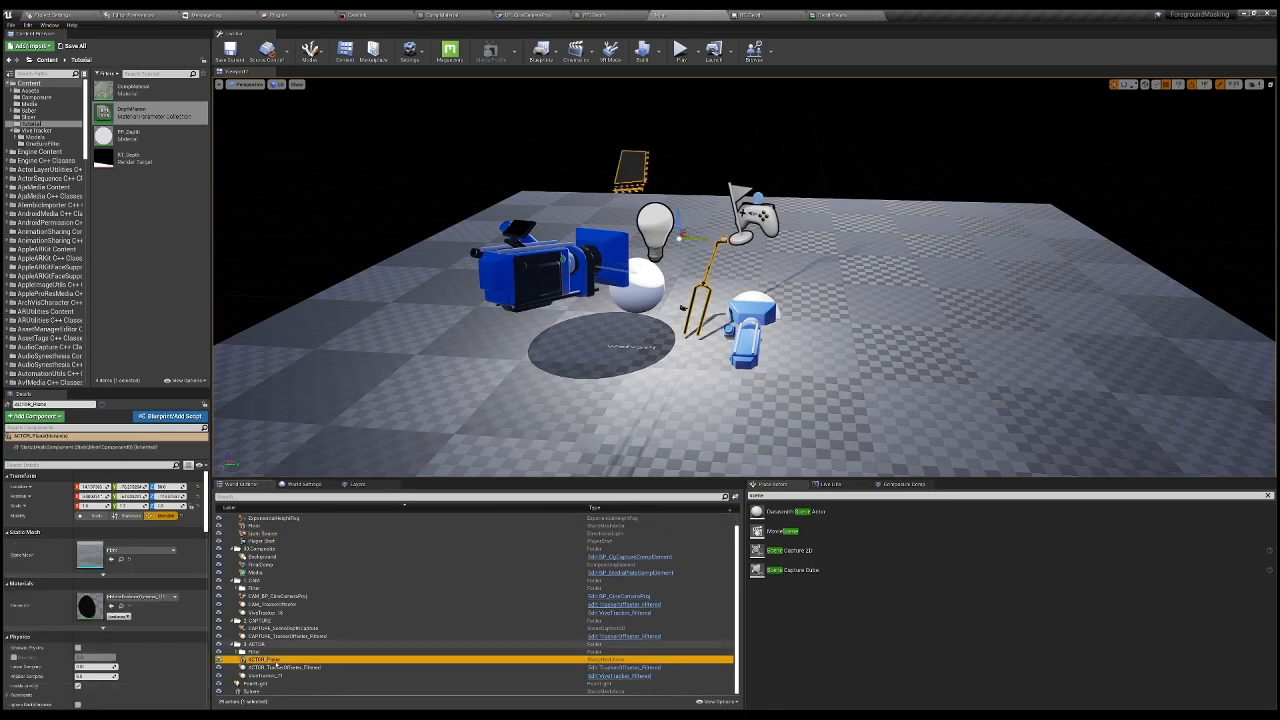
click(277, 596)
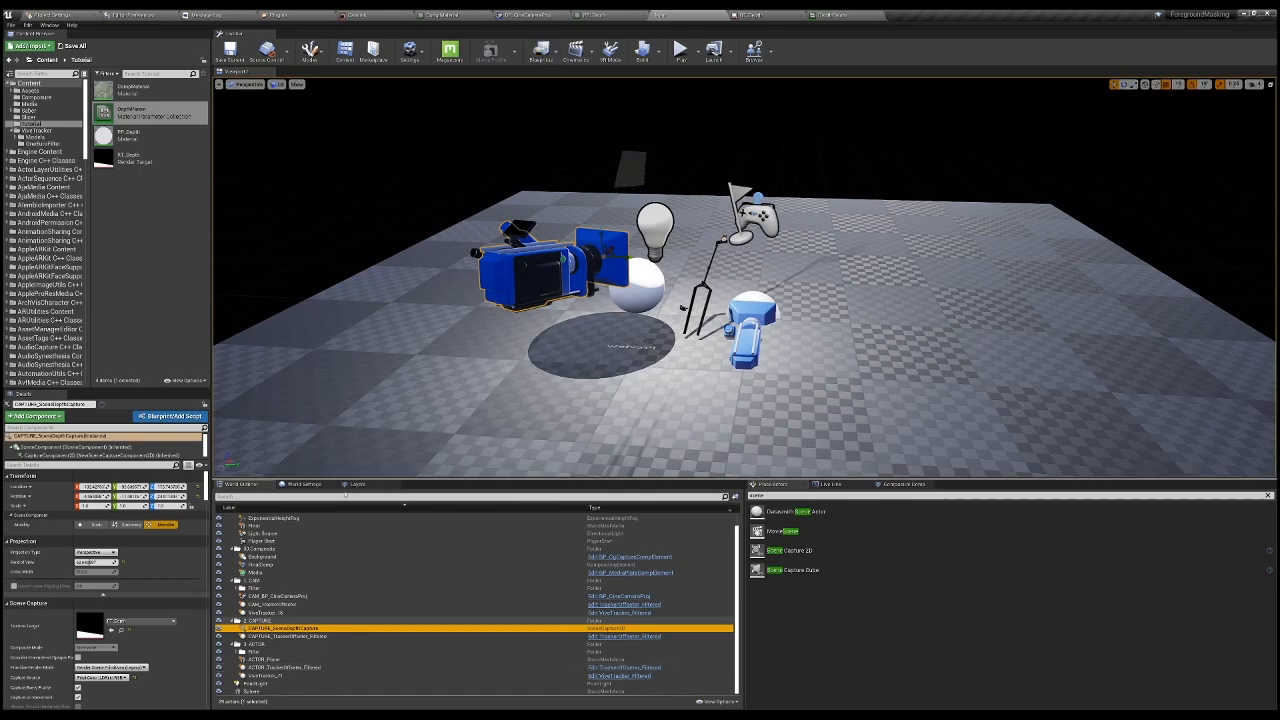
click(260, 660)
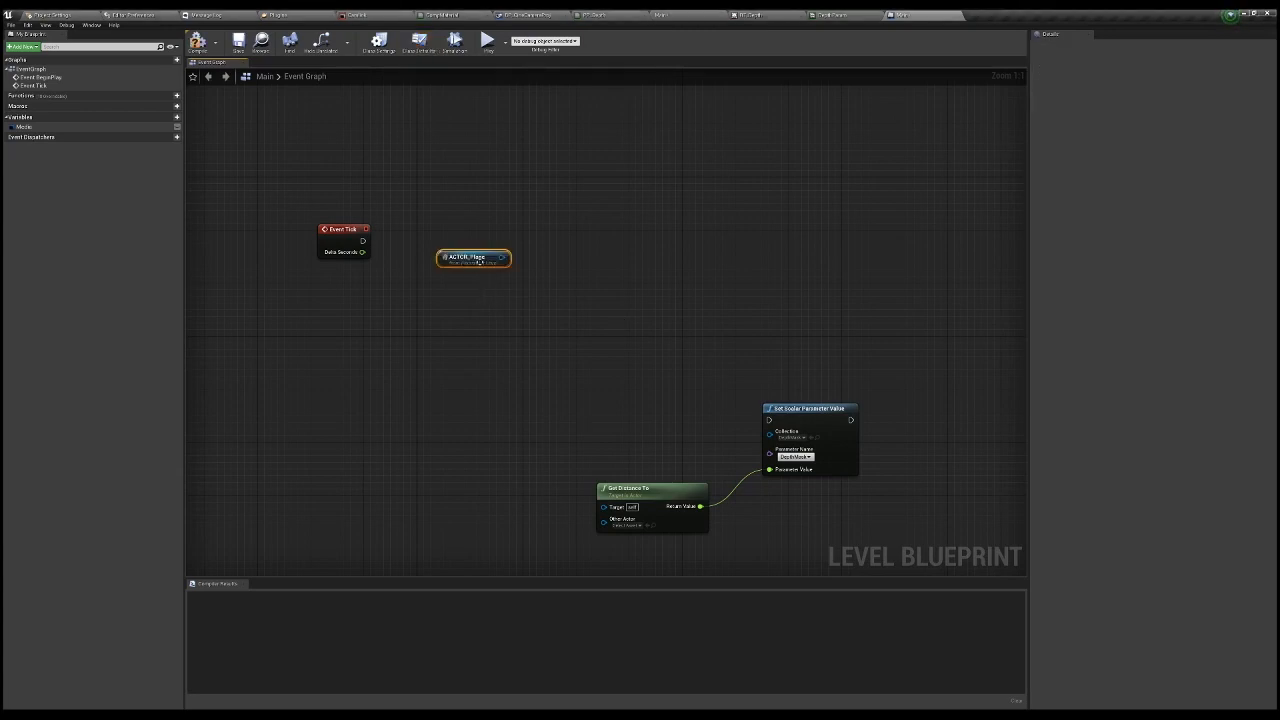
- Arrange the ACTOR_Plane reference and Get Distance To beside the actor references
drag(473, 257, 434, 391)
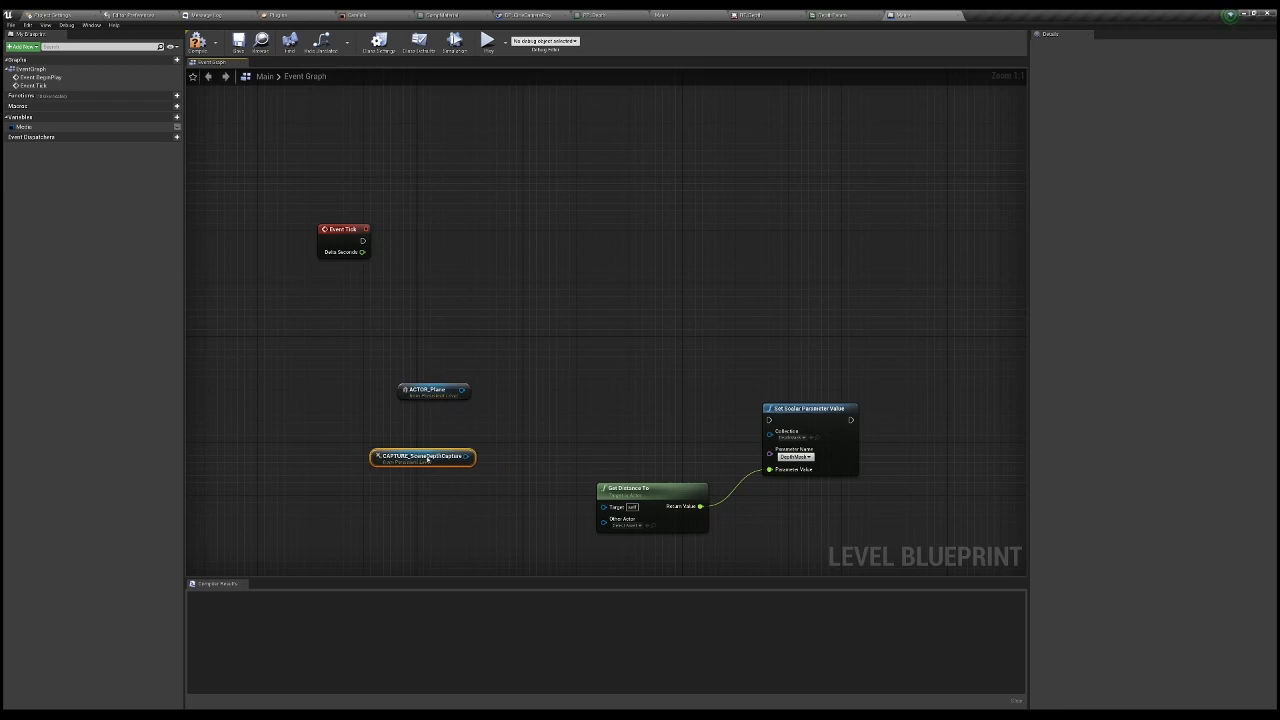
drag(650, 489, 585, 394)
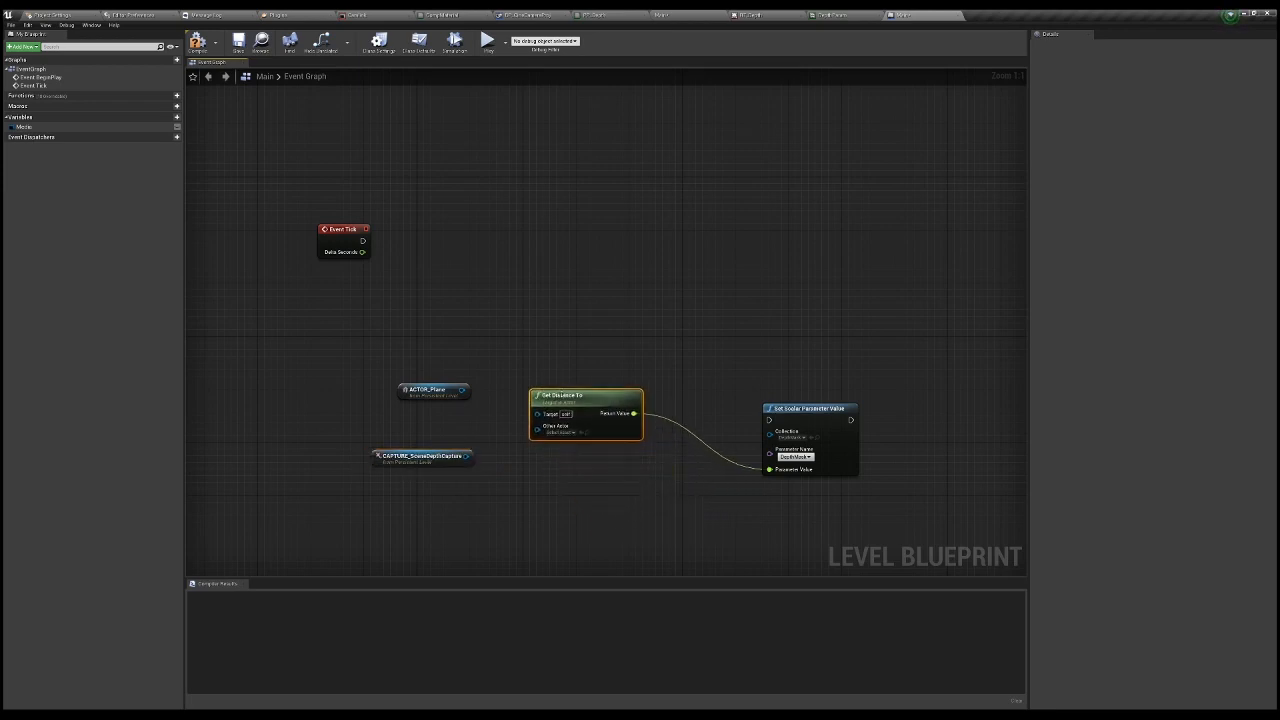
mouse_move(561, 350)
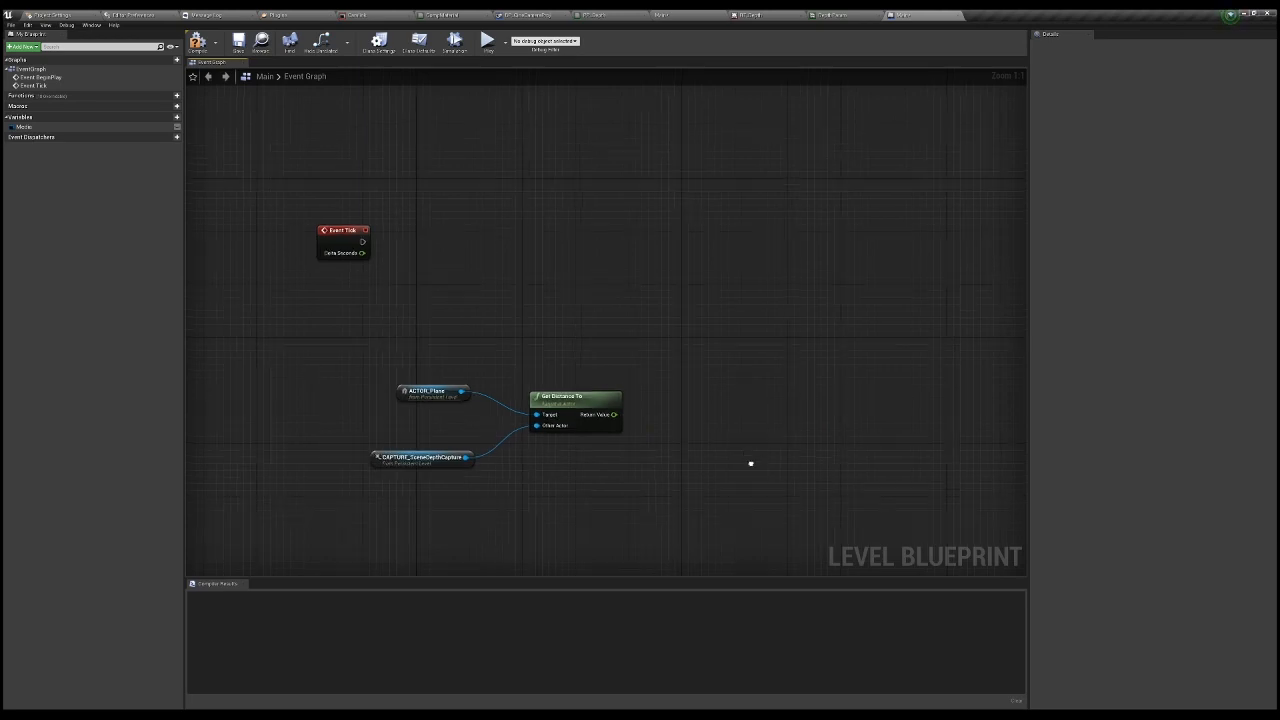
mouse_move(751, 466)
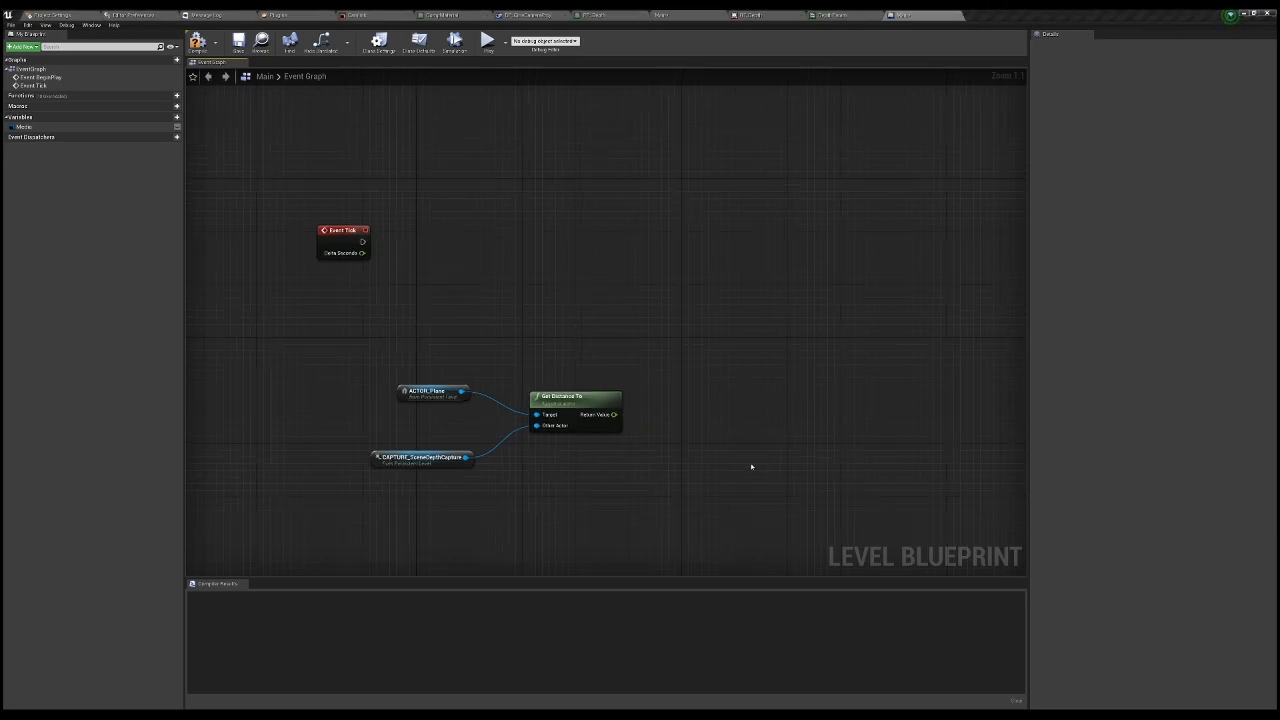
mouse_move(809, 503)
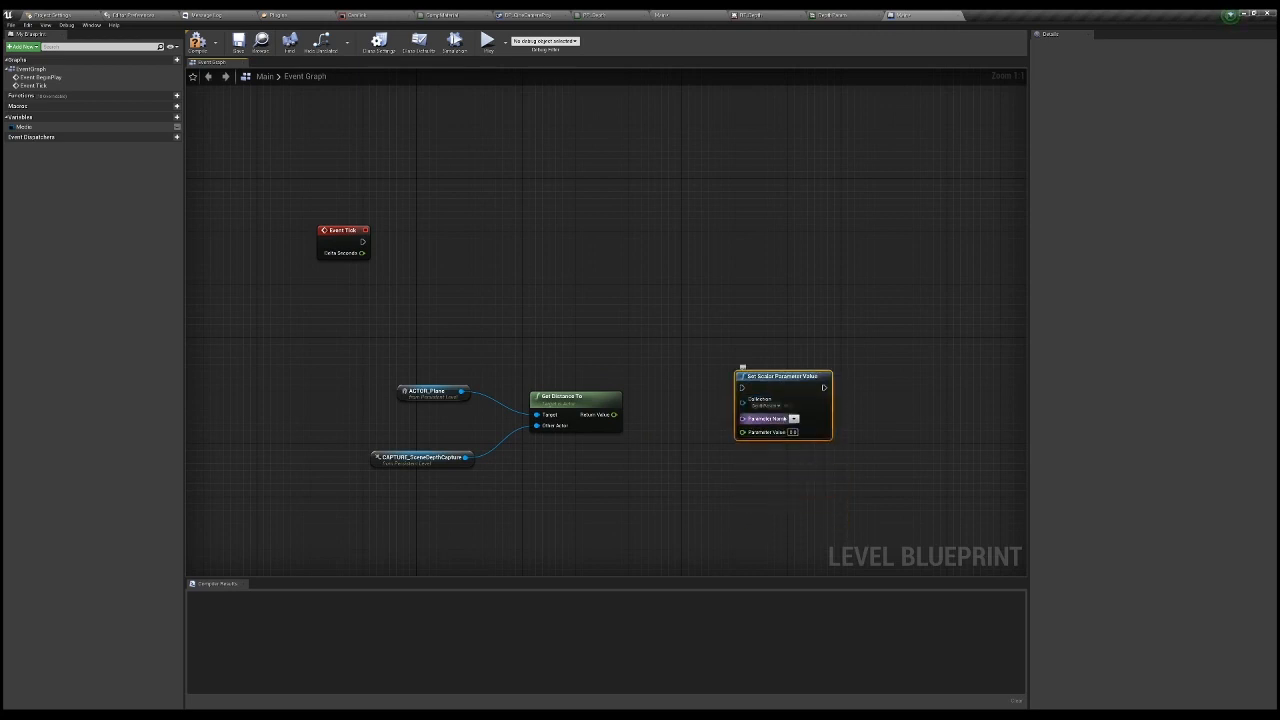
- Connect ACTOR_Plane to Target and the depth capture to Other Actor
click(768, 418)
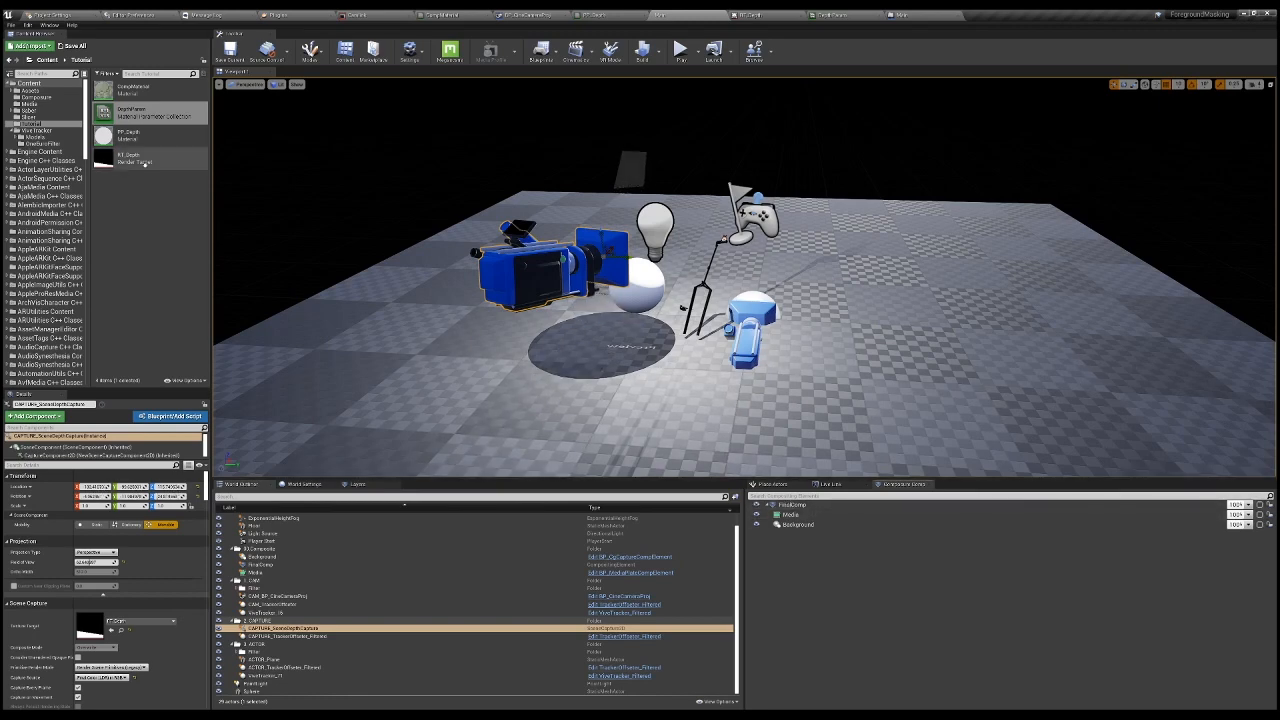
- Add a Media Plate element under FinalComp named ForegroundMatte
click(148, 157)
text(ForegroundMatte)
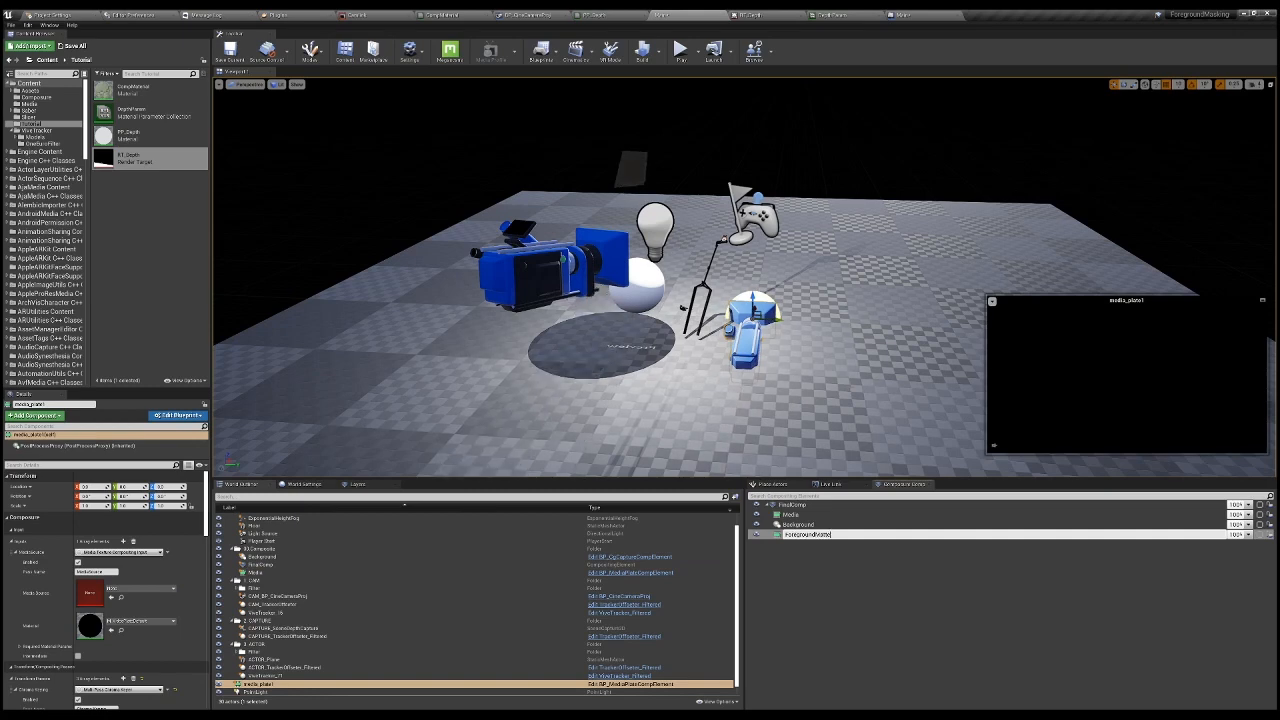
click(803, 534)
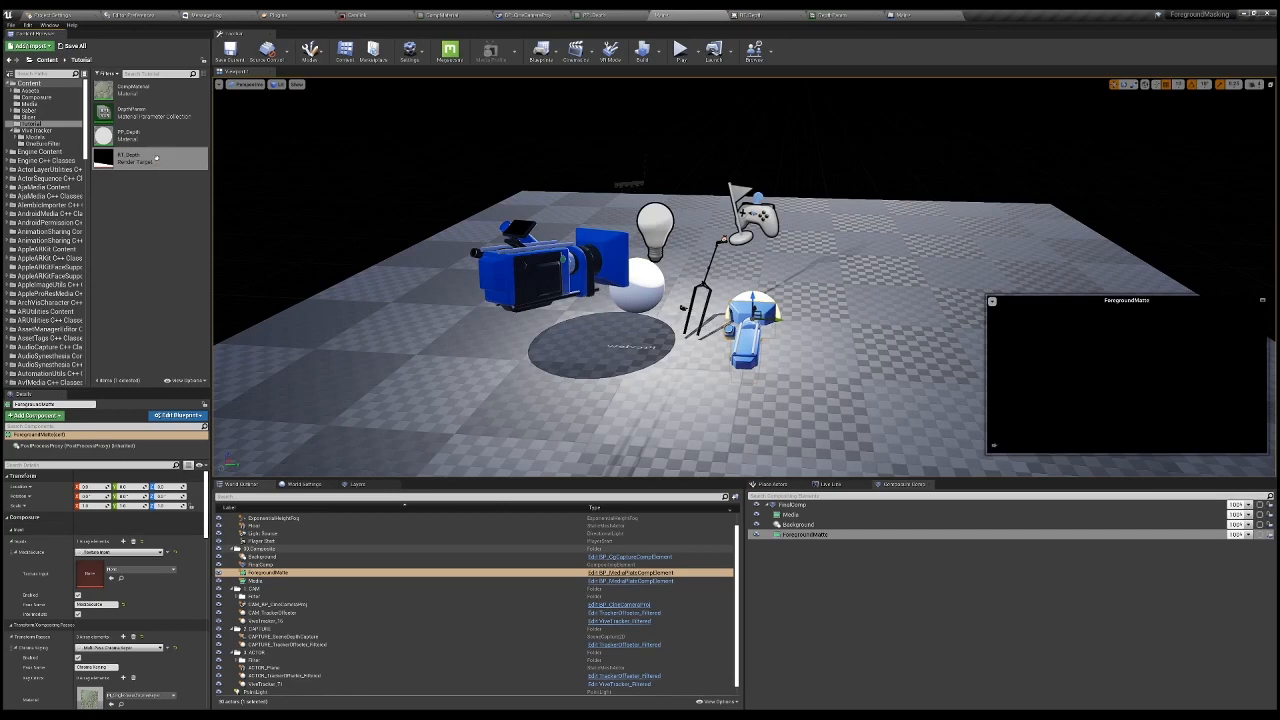
- Select RT_Depth and set it as ForegroundMatte's Texture Input, showing the white depth band
click(130, 157)
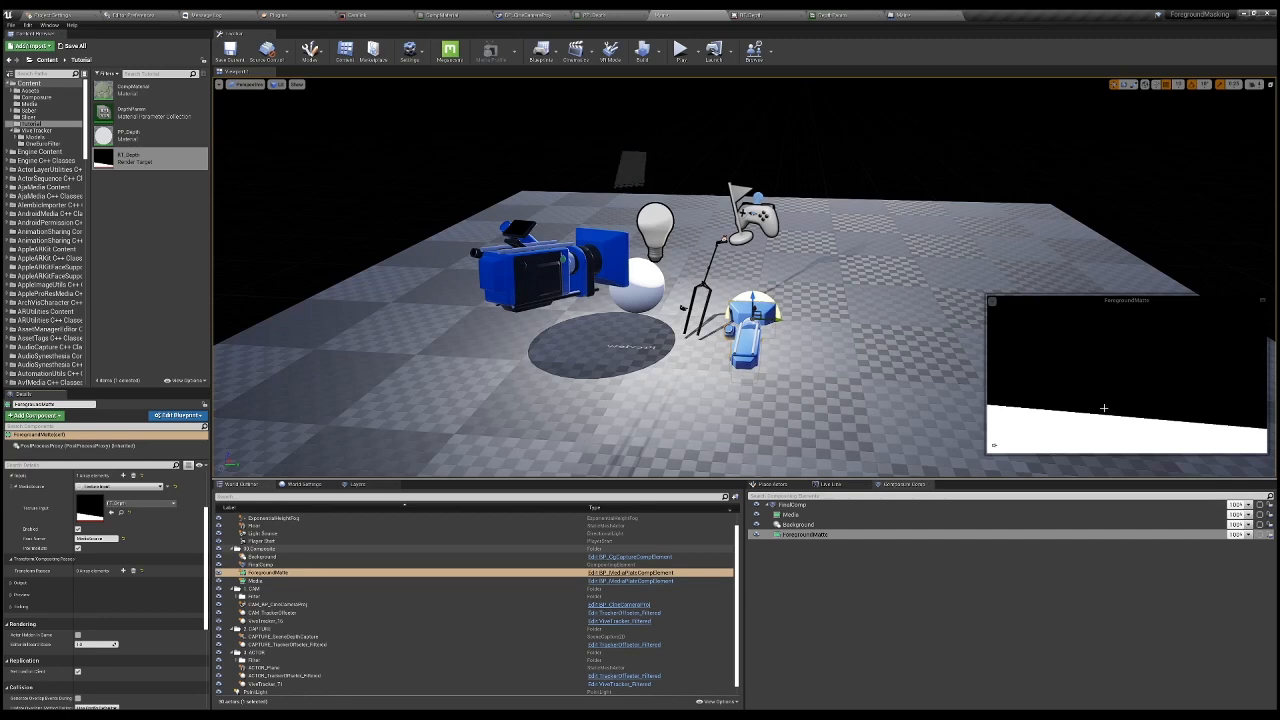
click(270, 572)
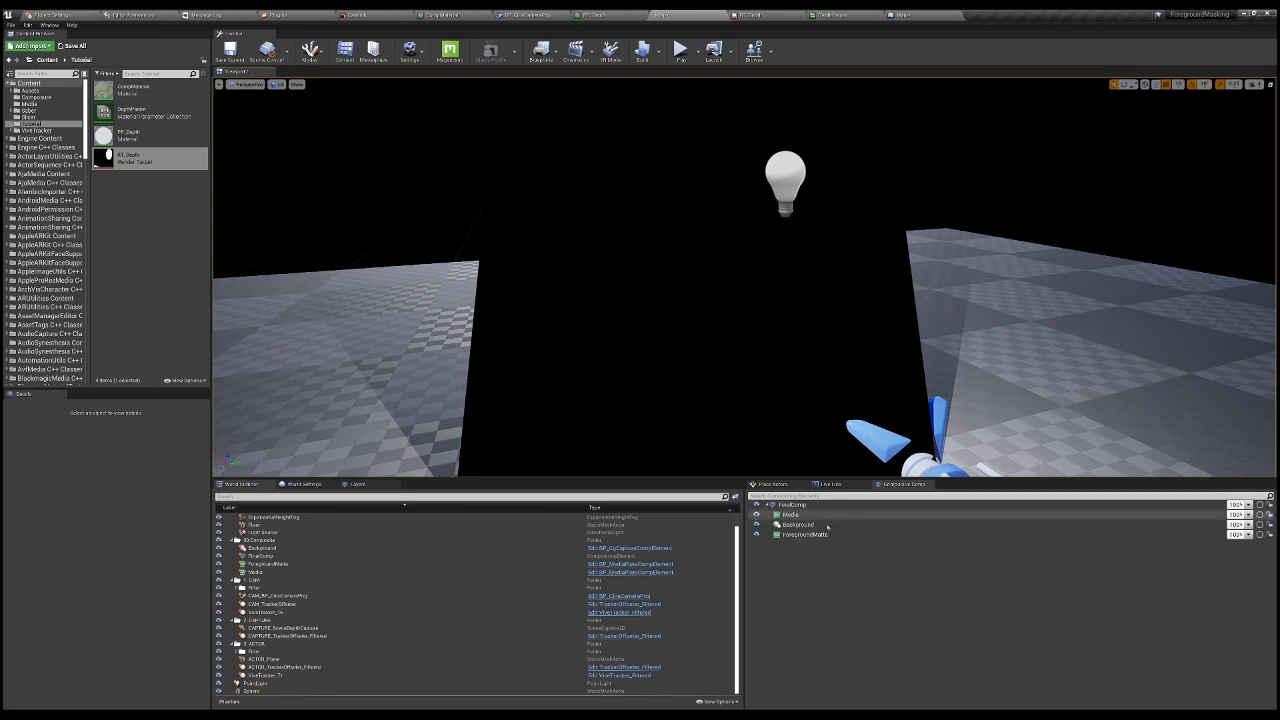
- Select the Background layer in Composure Compositing and display its preview
click(797, 524)
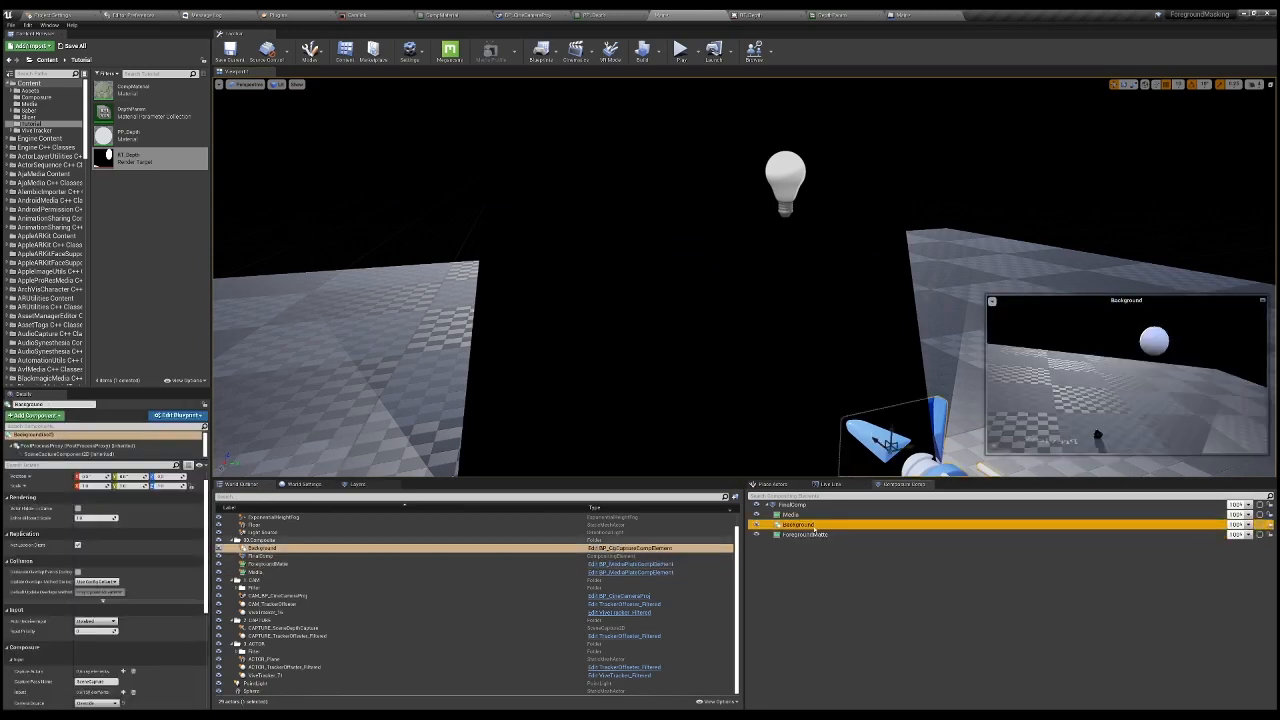
click(792, 514)
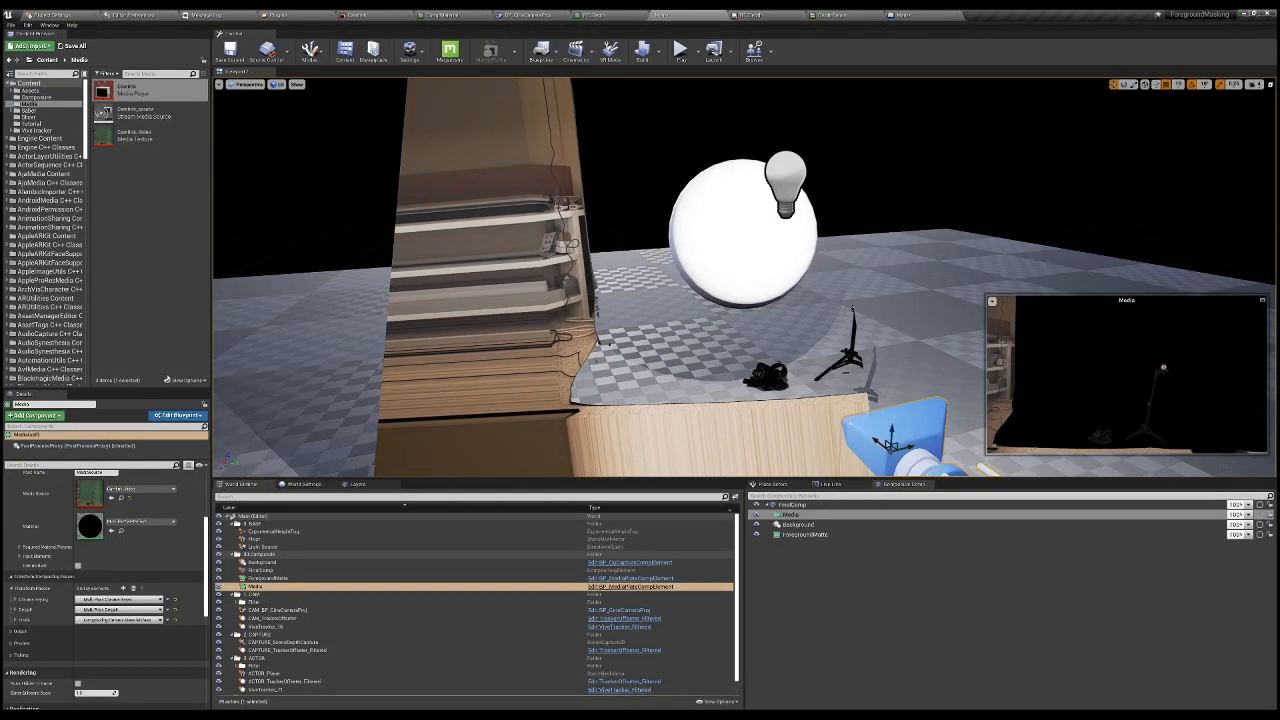
- Preview the FinalComp composite of camera footage, sphere and checkered floor
click(262, 562)
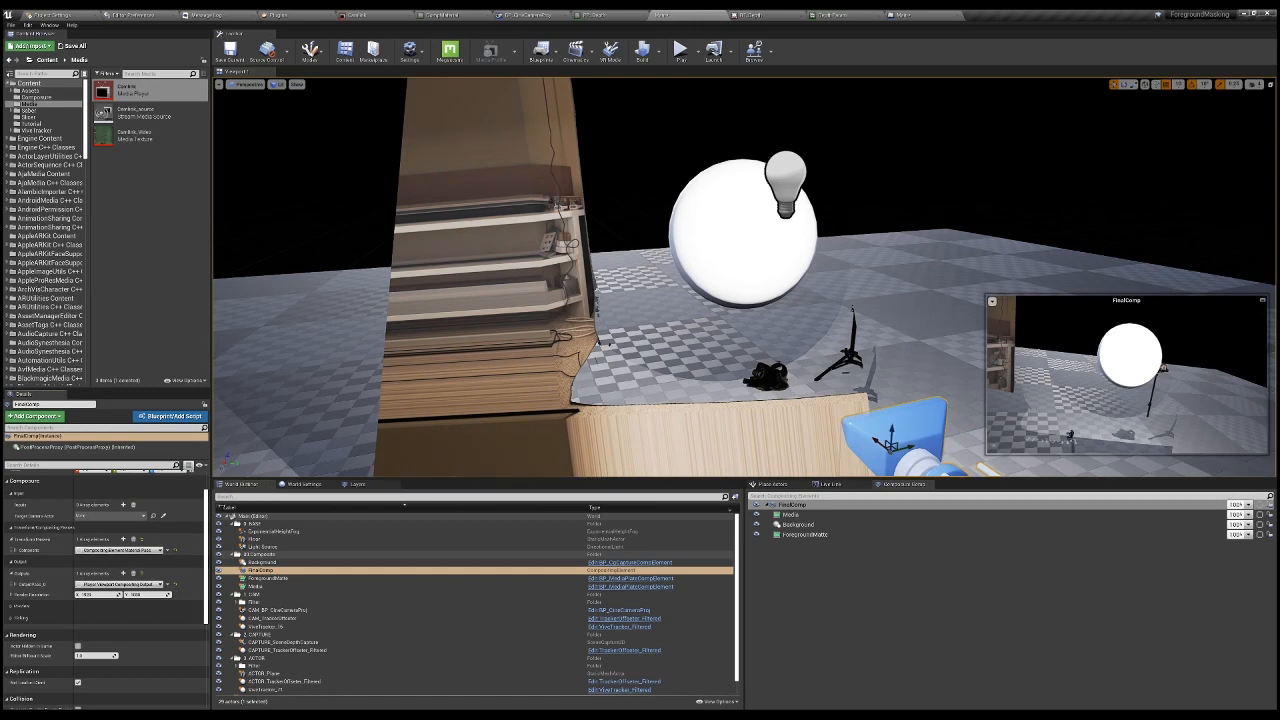
- Save the current level
click(229, 50)
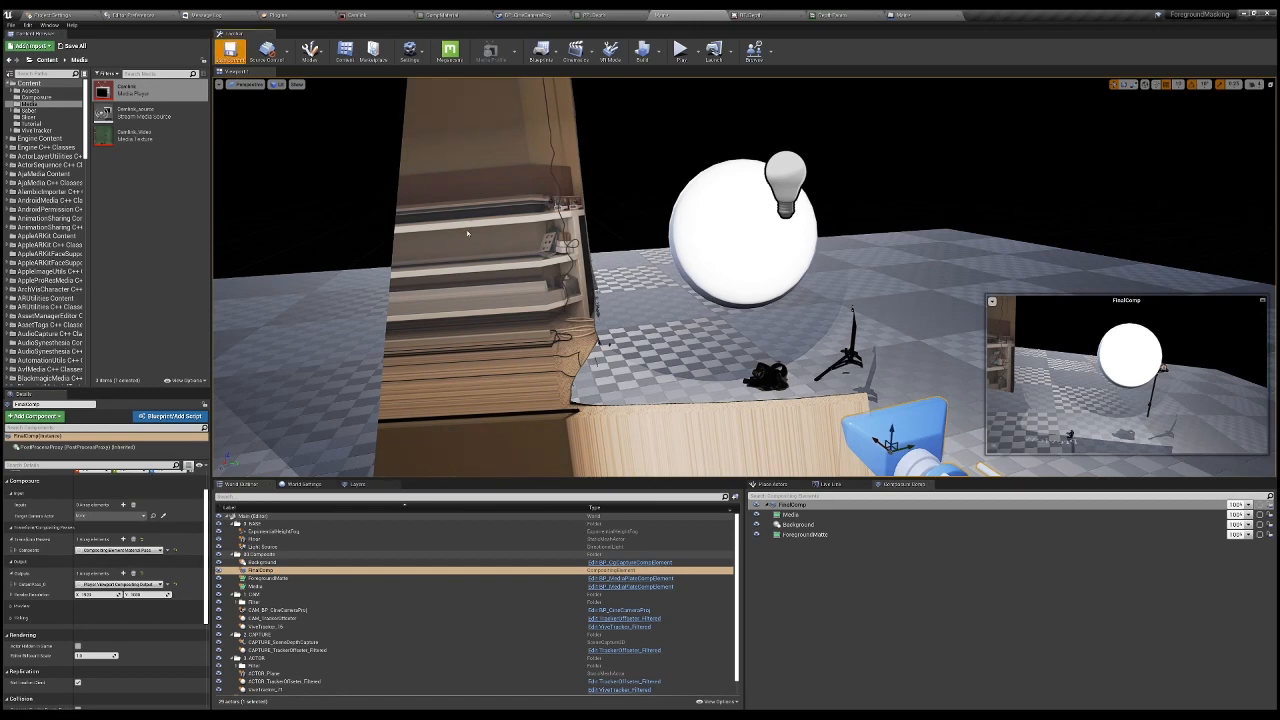